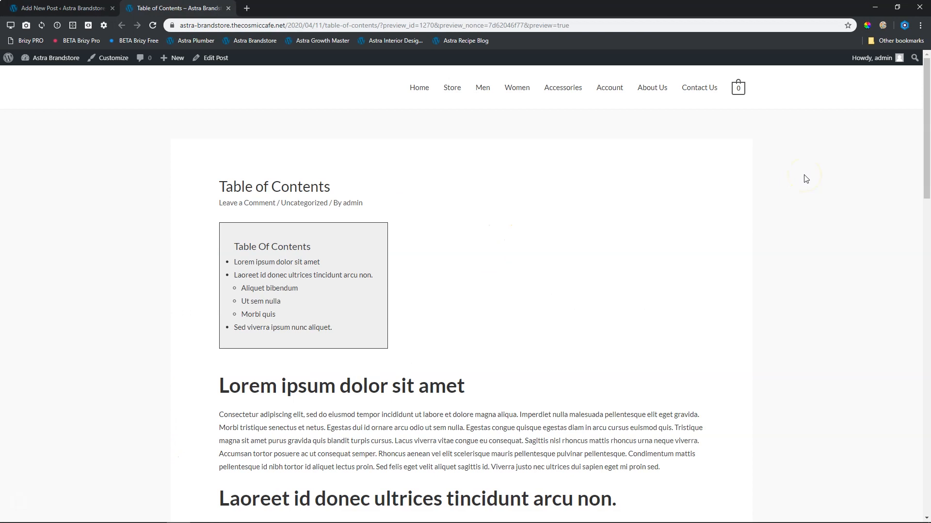
# Review the live post and follow a table-of-contents link to its section.
pyautogui.scroll(-3)
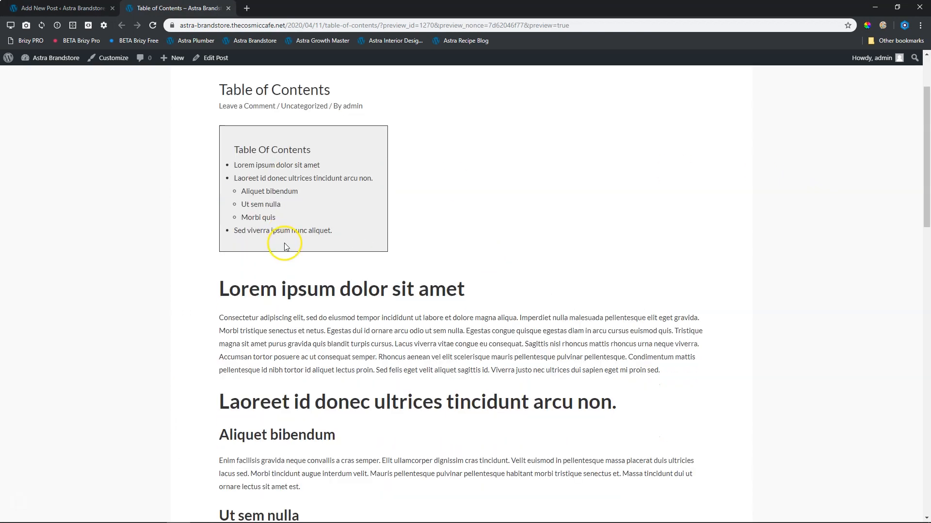
pyautogui.scroll(-3)
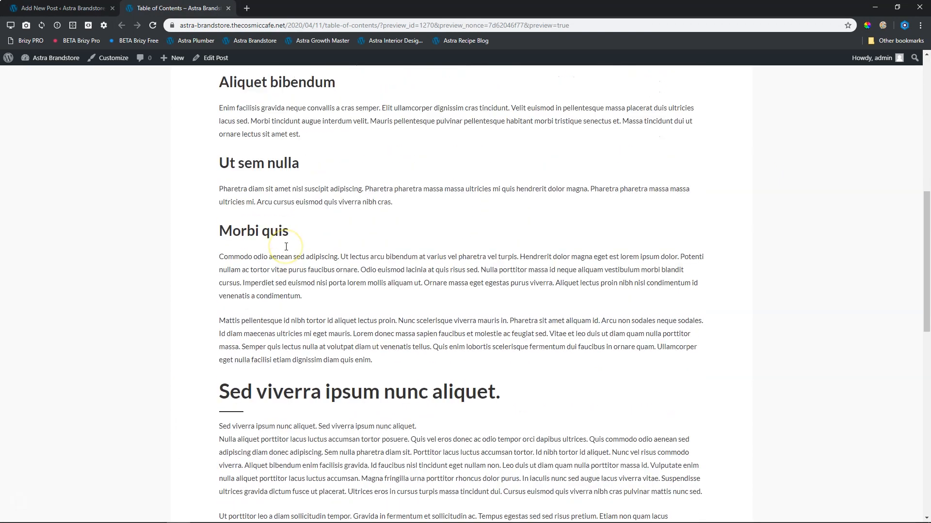
pyautogui.scroll(3)
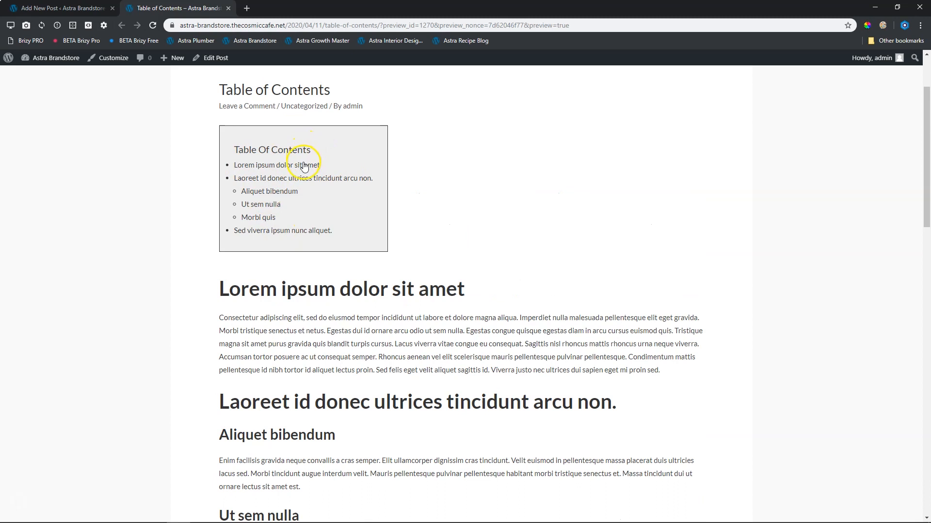
pyautogui.click(261, 204)
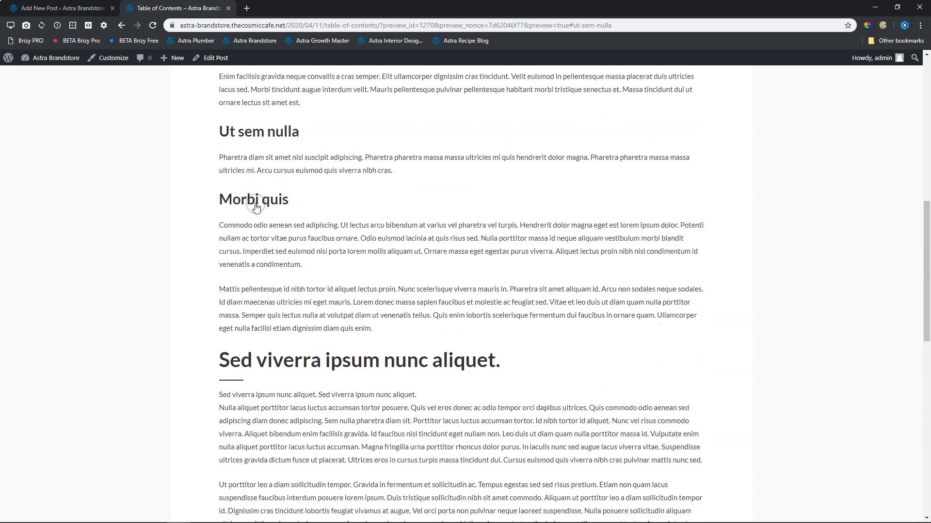
pyautogui.scroll(-3)
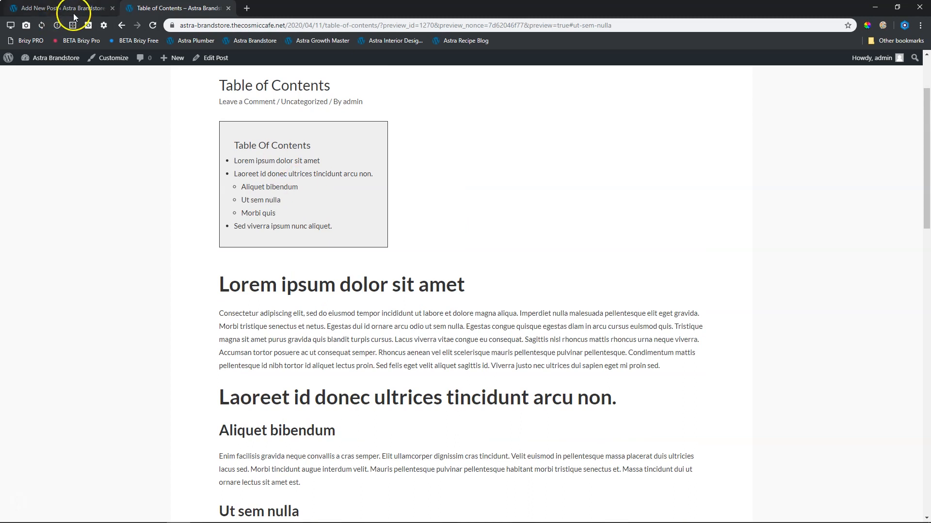
# Back in the editor, select the Table of Contents block and show its block actions.
pyautogui.click(58, 8)
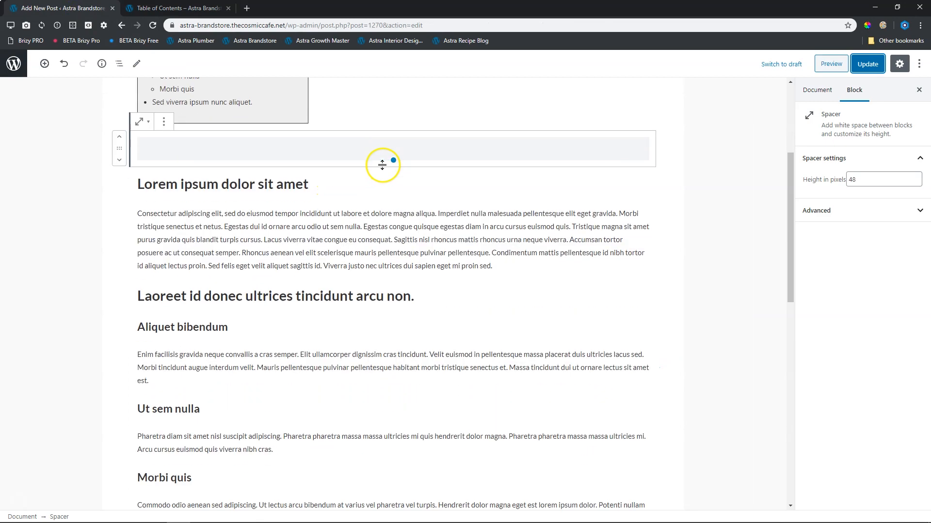
pyautogui.scroll(-3)
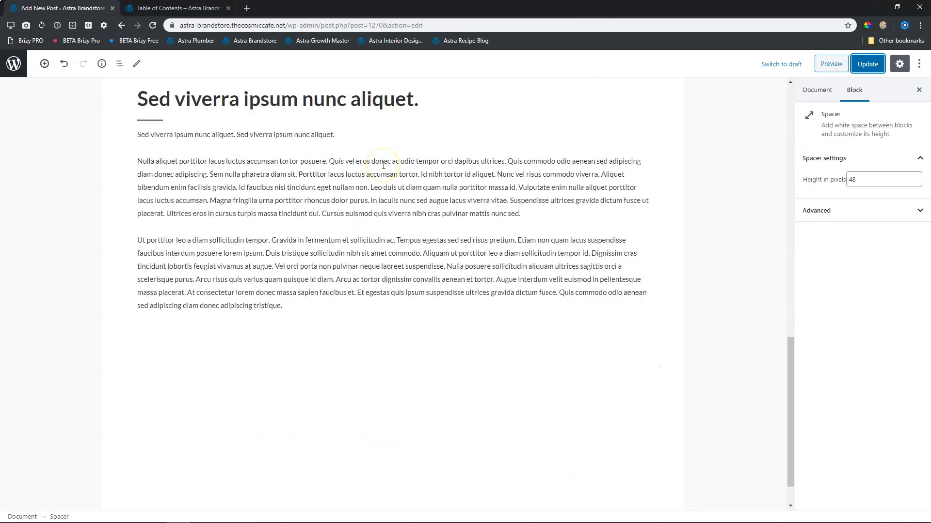
pyautogui.scroll(-3)
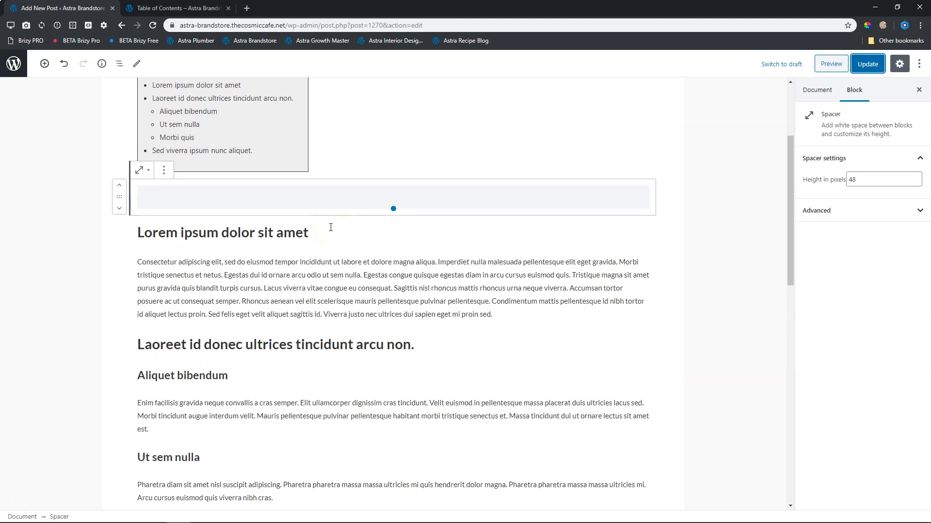
pyautogui.click(222, 233)
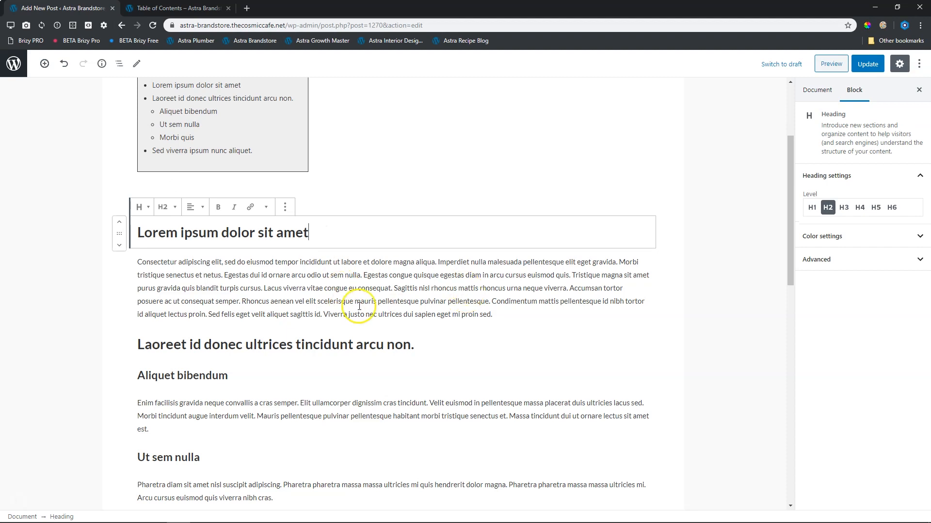
pyautogui.click(359, 306)
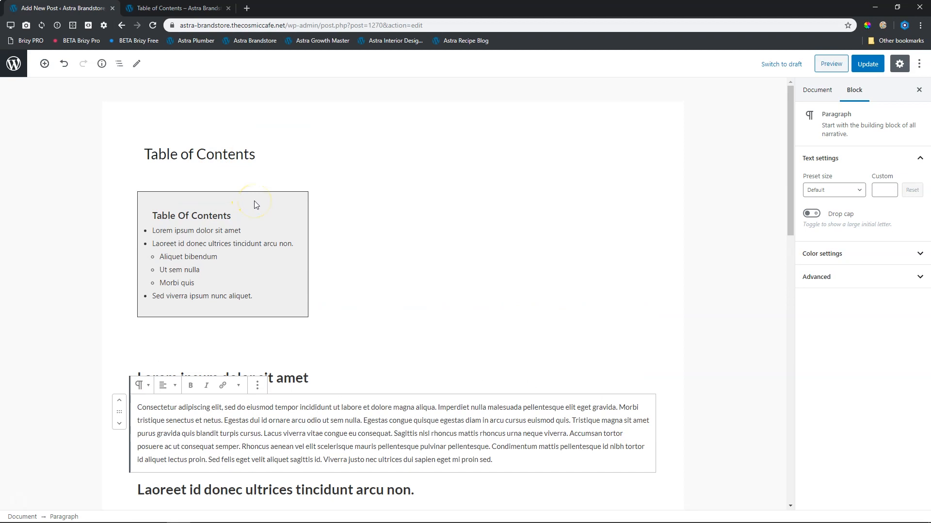
pyautogui.moveTo(336, 390)
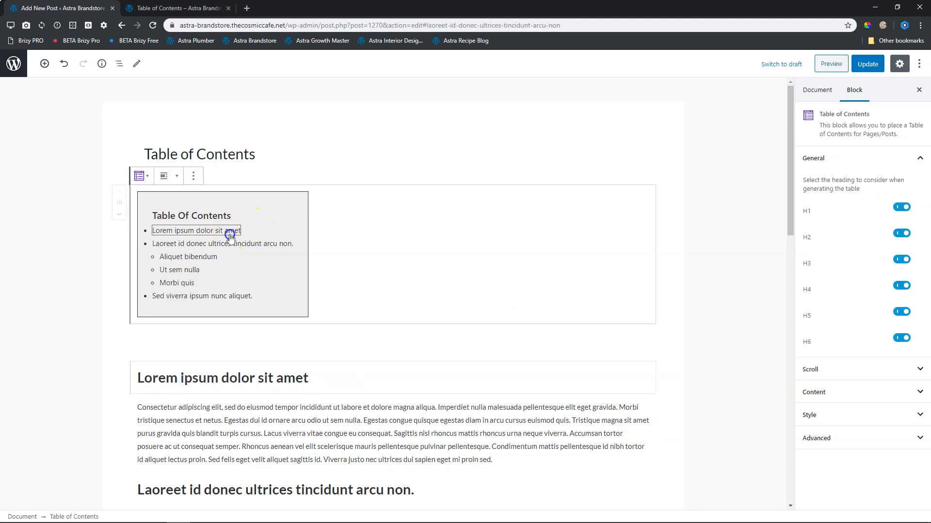
pyautogui.click(193, 175)
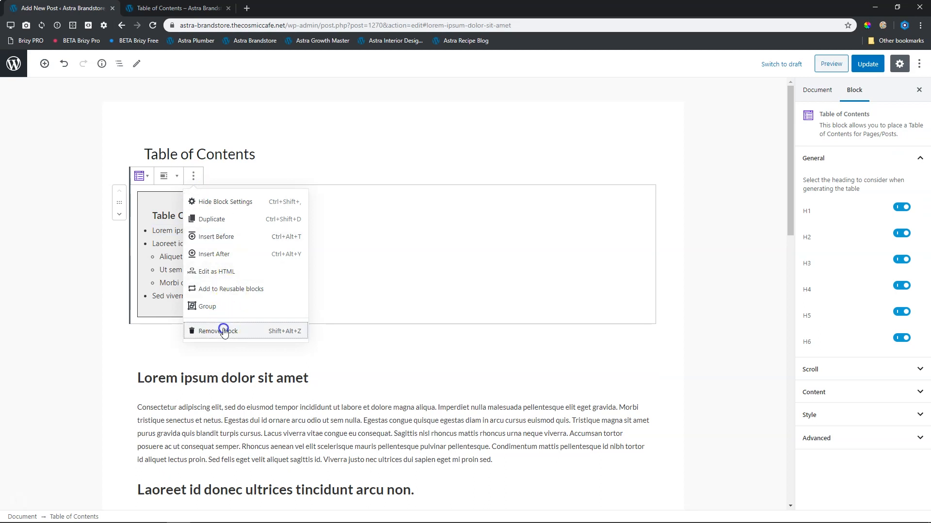
# Remove the old block and insert an Ultimate Addons Table of Contents above the article via a 'table' search.
pyautogui.click(223, 331)
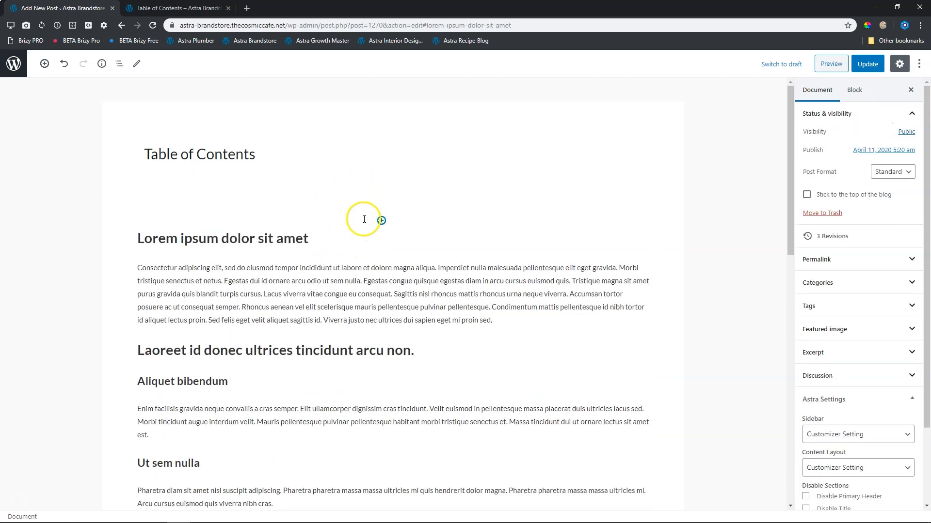
pyautogui.click(380, 220)
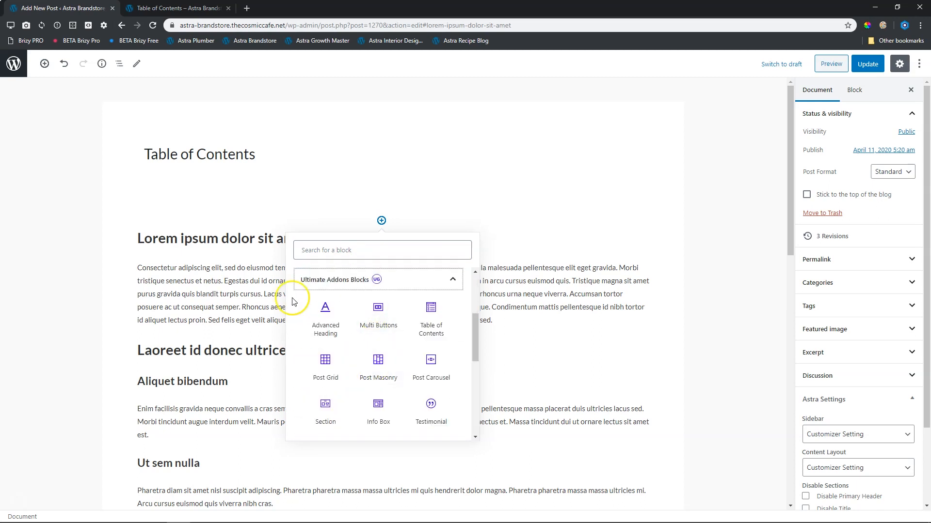
pyautogui.scroll(-3)
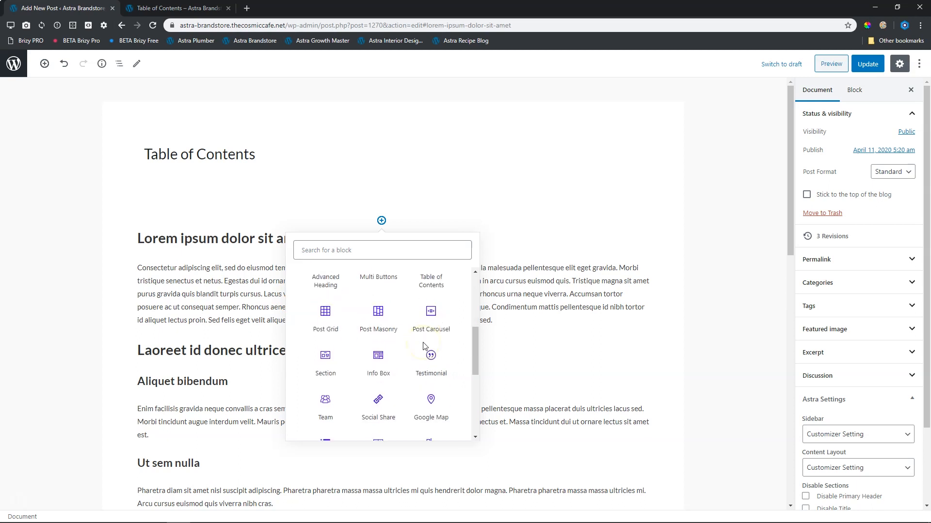
pyautogui.click(382, 250)
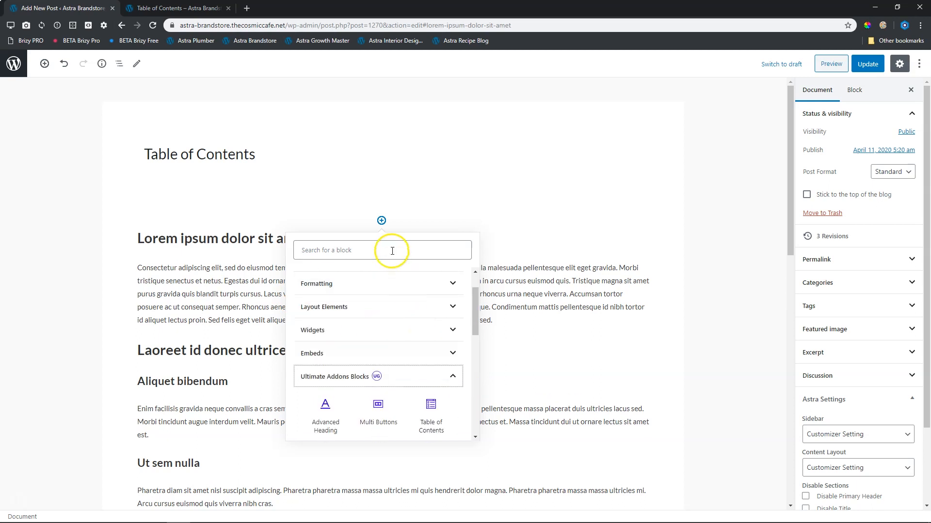
pyautogui.write('table')
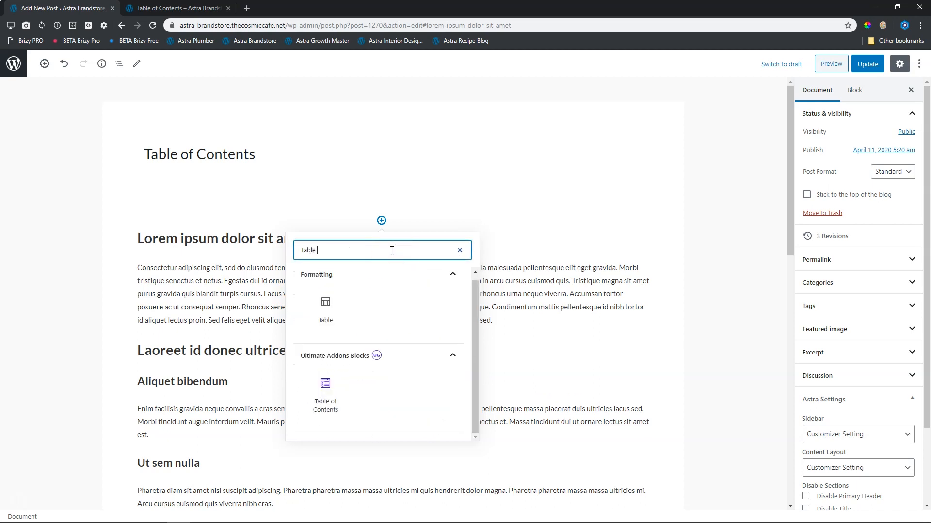
pyautogui.click(326, 391)
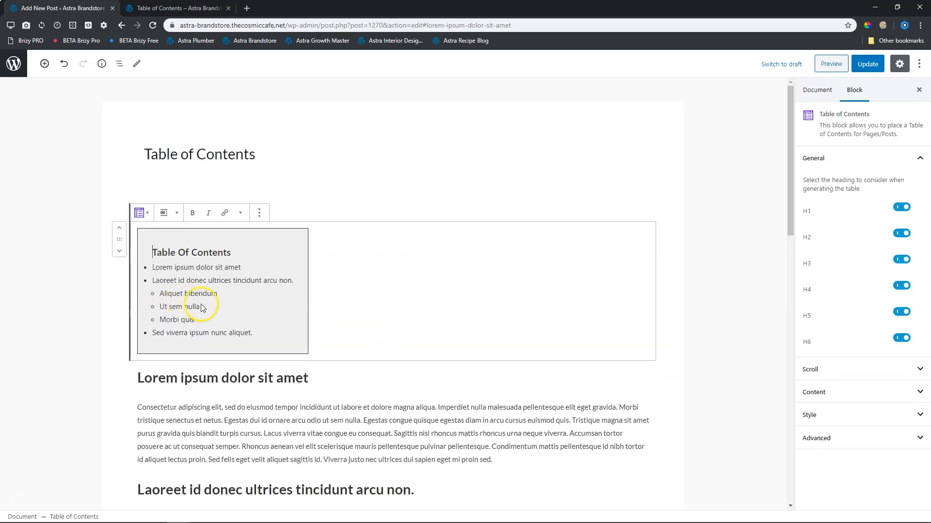
pyautogui.moveTo(208, 303)
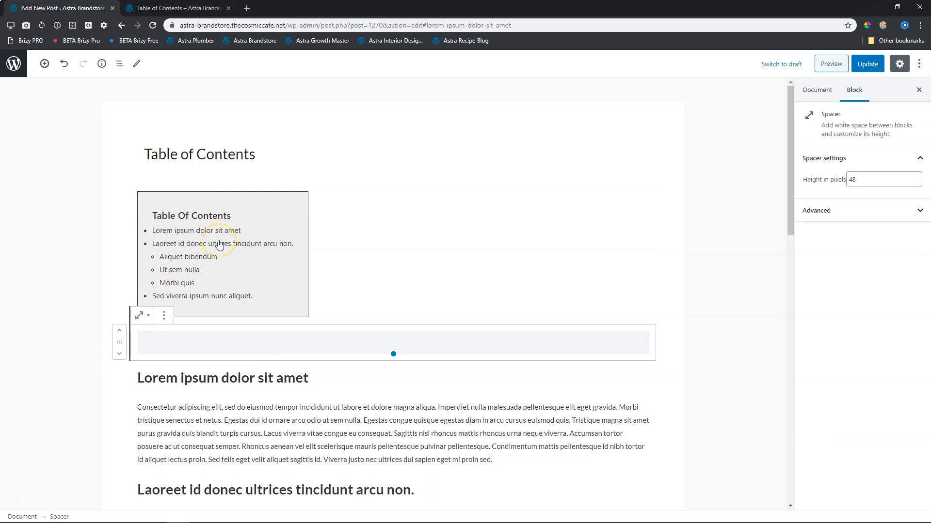
# Switch off H1 headings in the Table of Contents General settings.
pyautogui.click(221, 244)
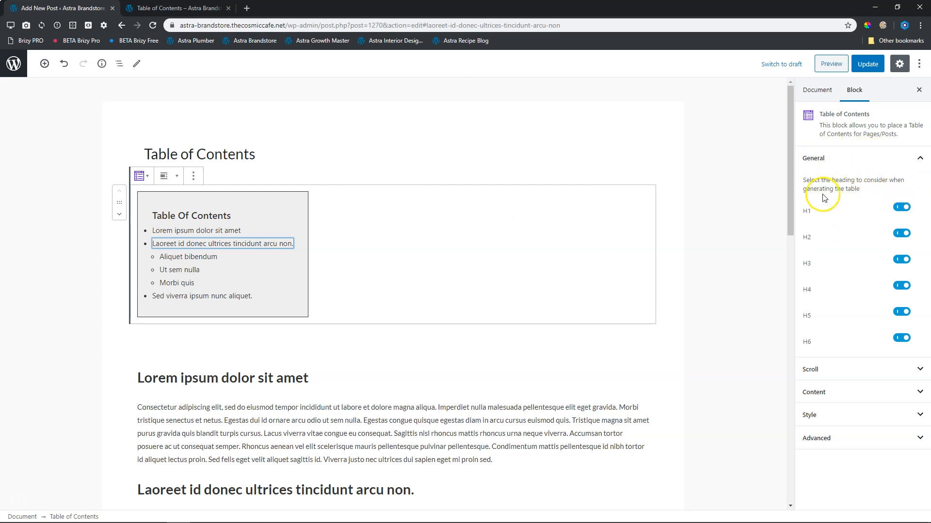
pyautogui.moveTo(861, 220)
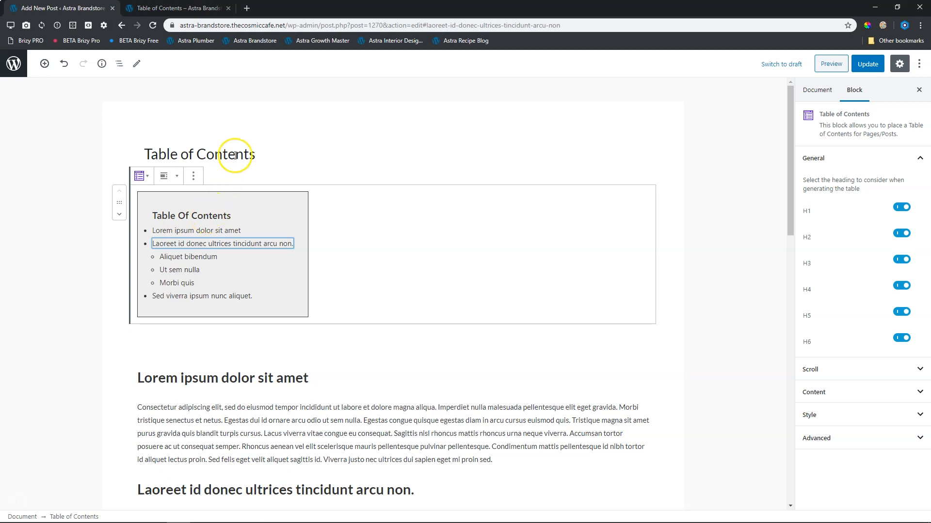
pyautogui.scroll(-3)
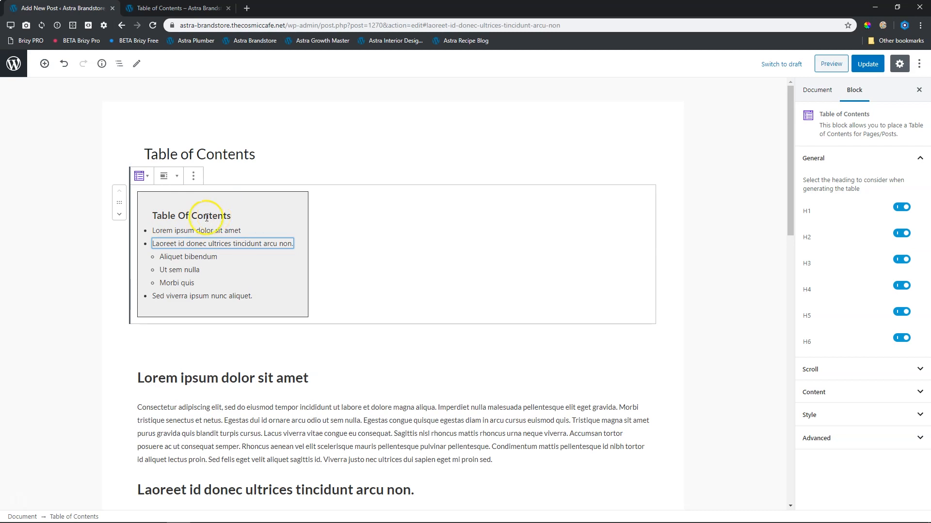
pyautogui.moveTo(820, 245)
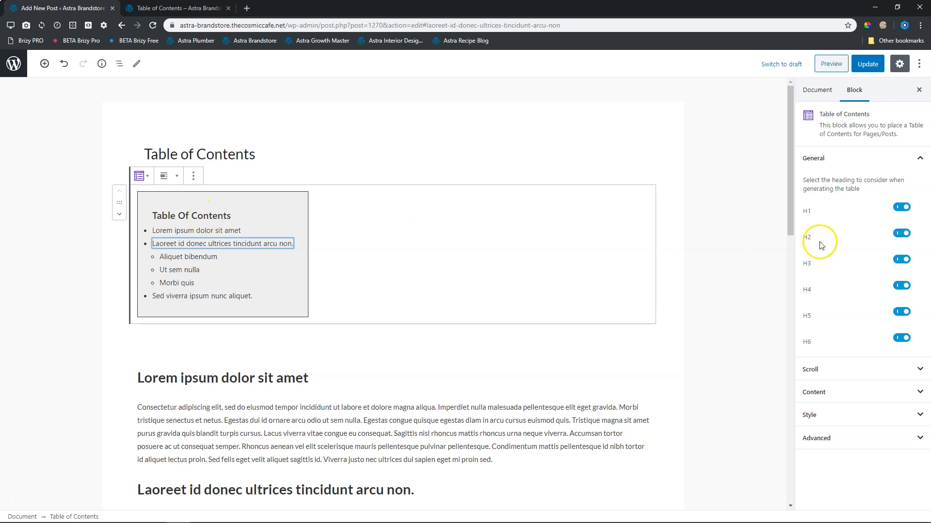
pyautogui.click(901, 206)
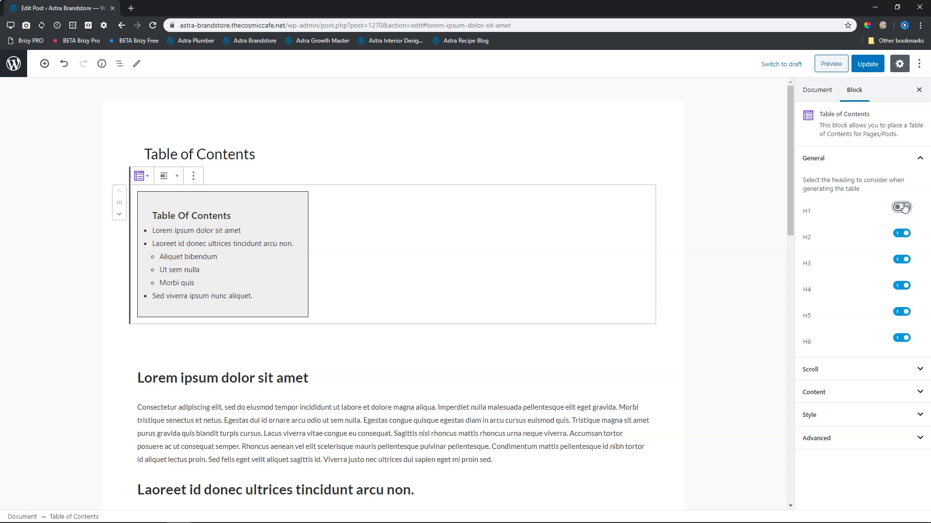
# Try the H1 and H3 heading toggles, leaving H1 off before saving.
pyautogui.click(900, 206)
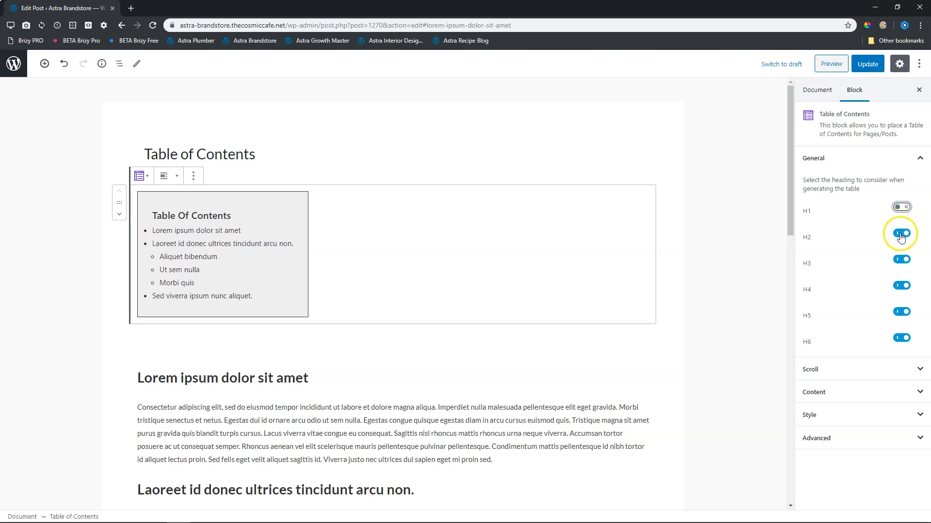
pyautogui.click(901, 260)
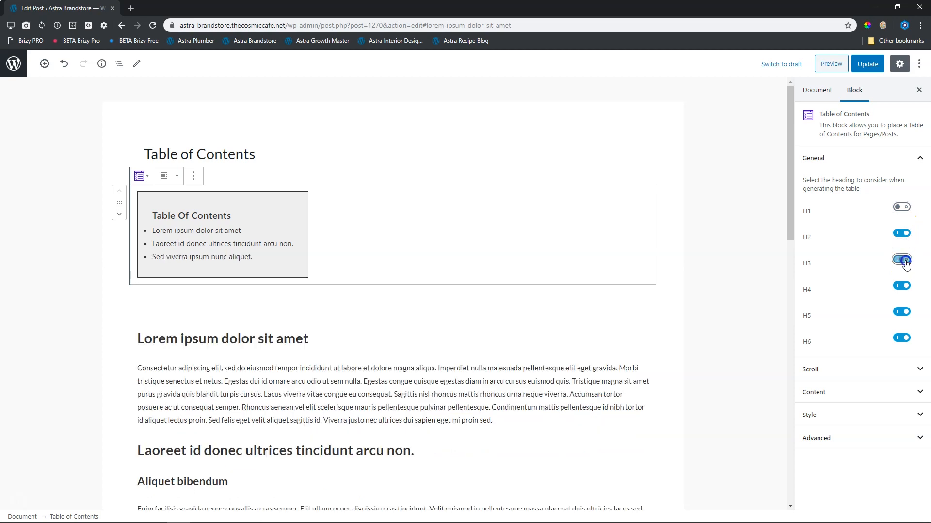
pyautogui.click(901, 207)
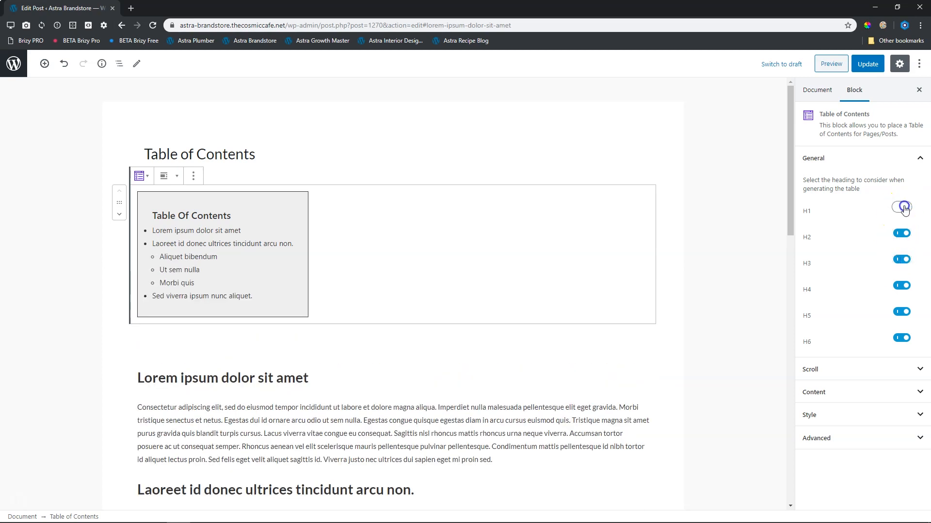
pyautogui.click(902, 207)
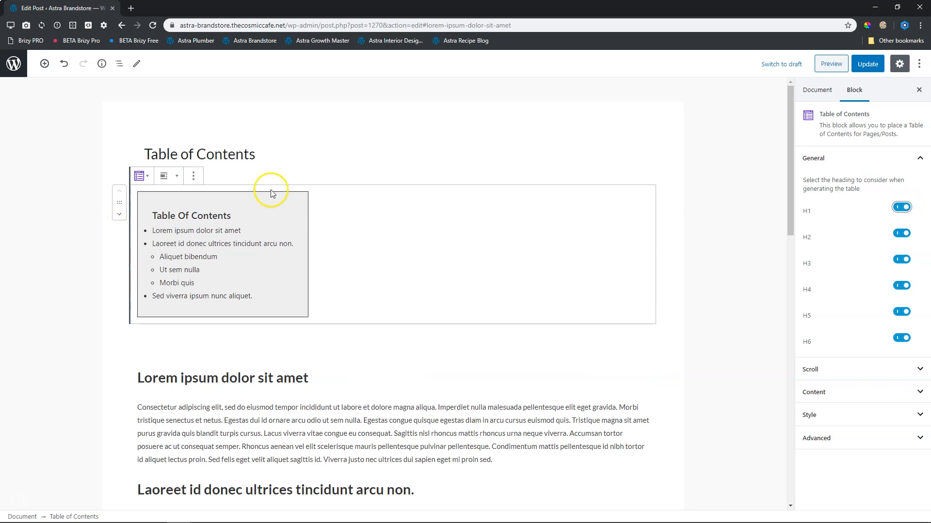
pyautogui.moveTo(520, 184)
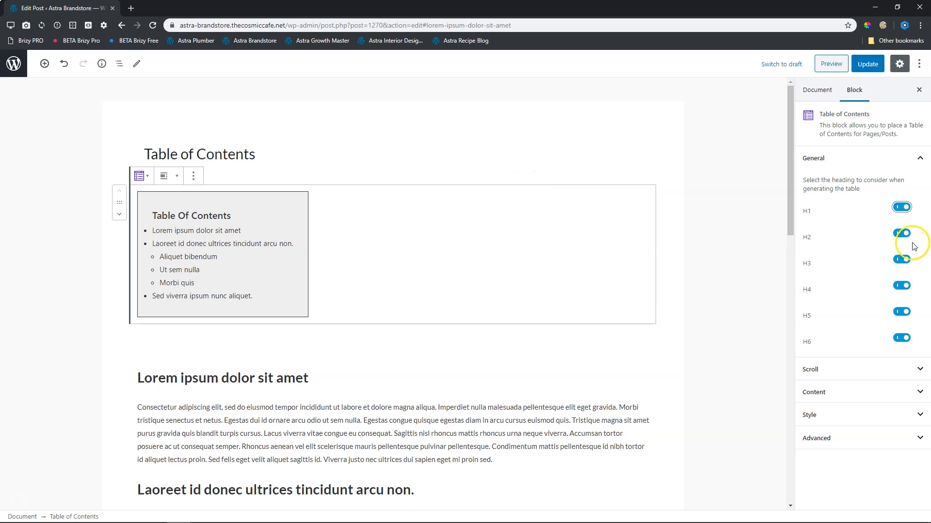
pyautogui.click(900, 206)
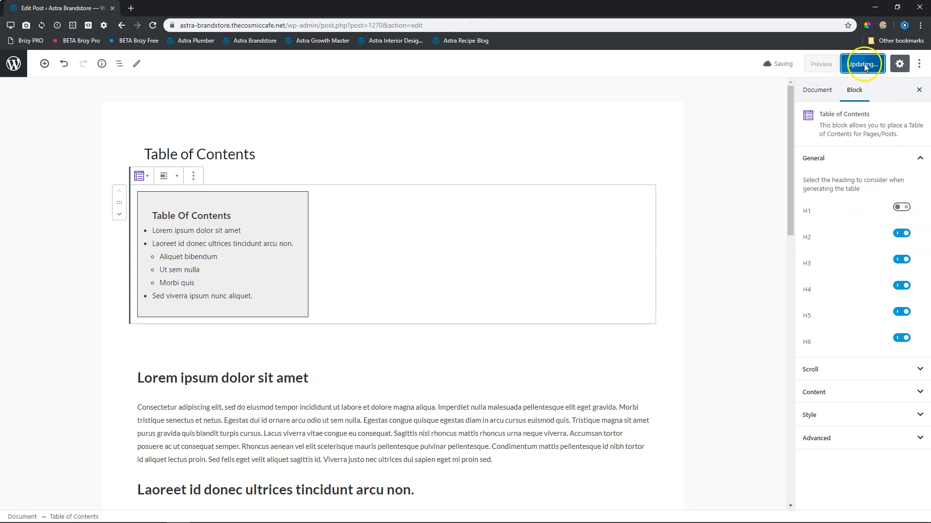
# Update the post, then switch H1 headings back on.
pyautogui.click(821, 64)
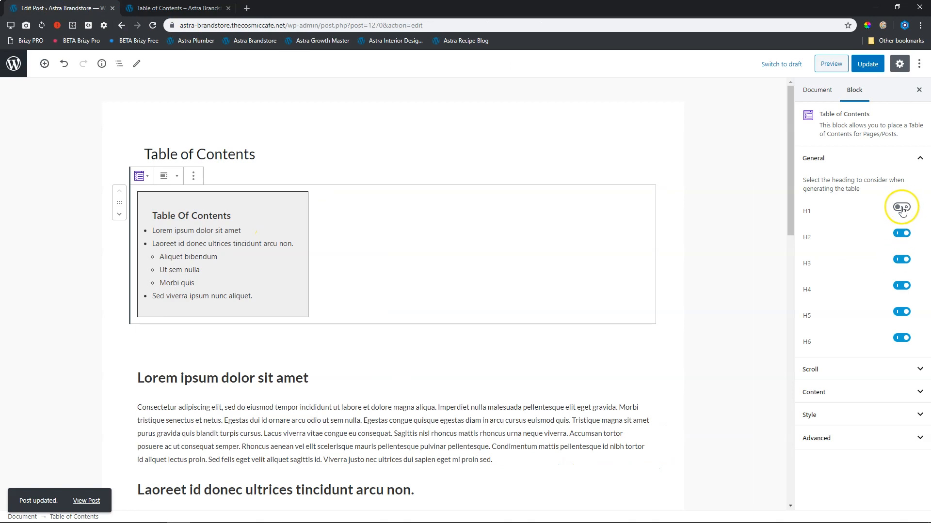
pyautogui.click(901, 206)
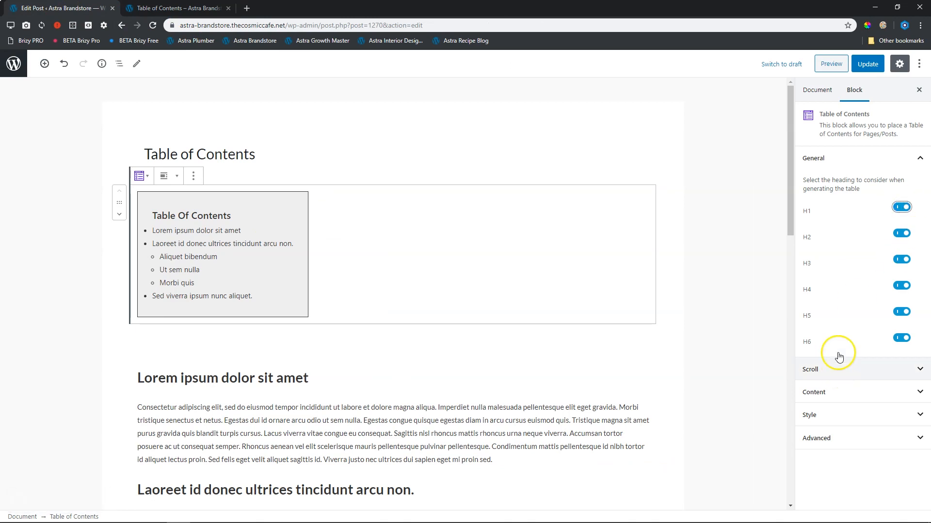
pyautogui.moveTo(628, 242)
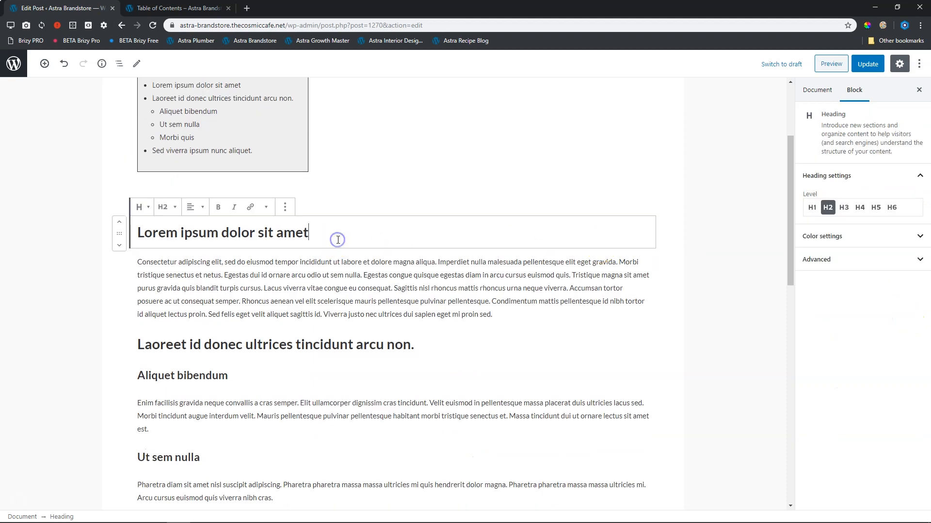
pyautogui.click(321, 345)
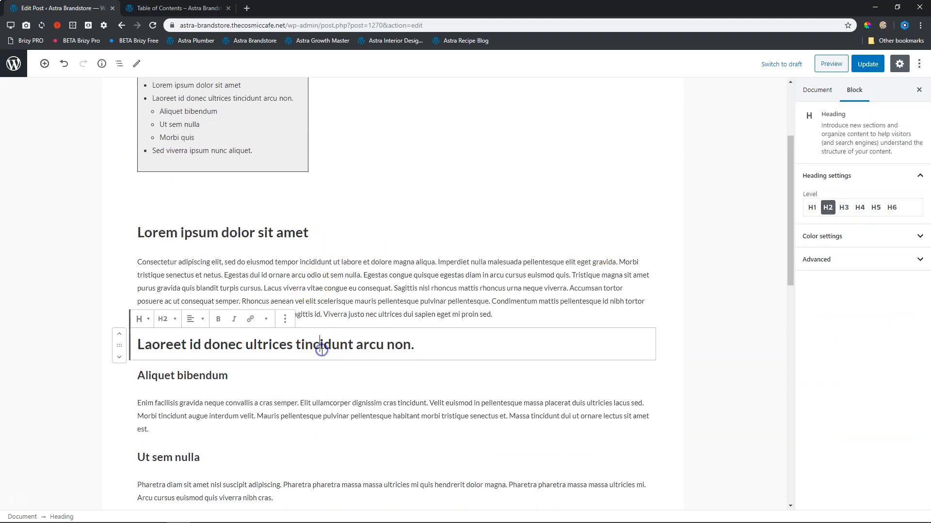
pyautogui.click(182, 375)
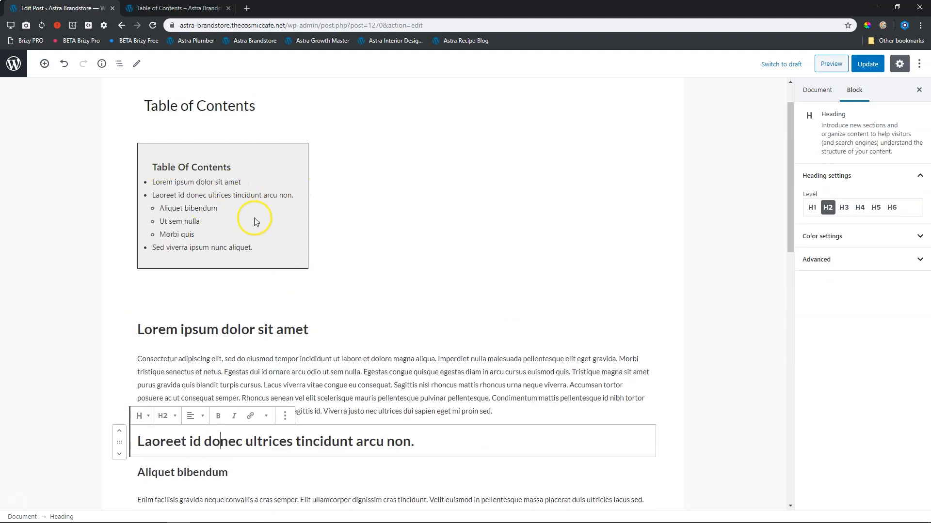
pyautogui.scroll(-3)
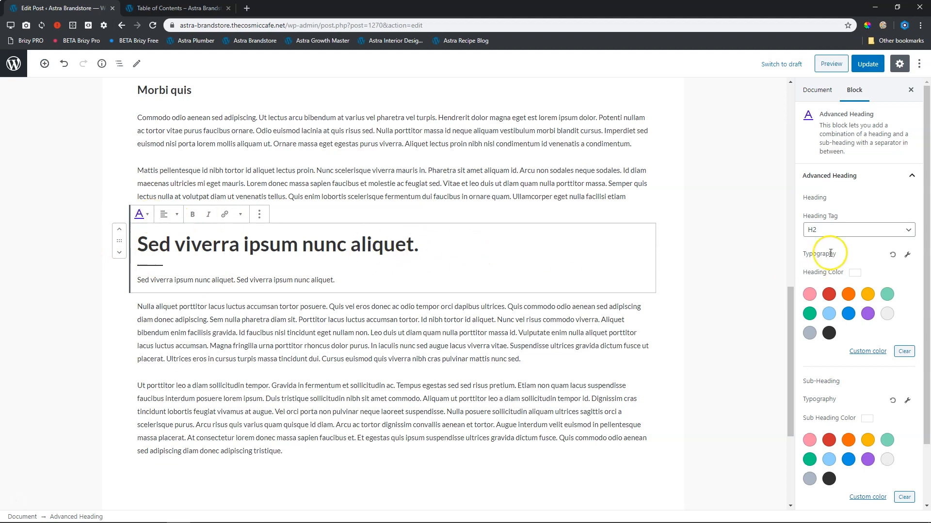
pyautogui.click(296, 244)
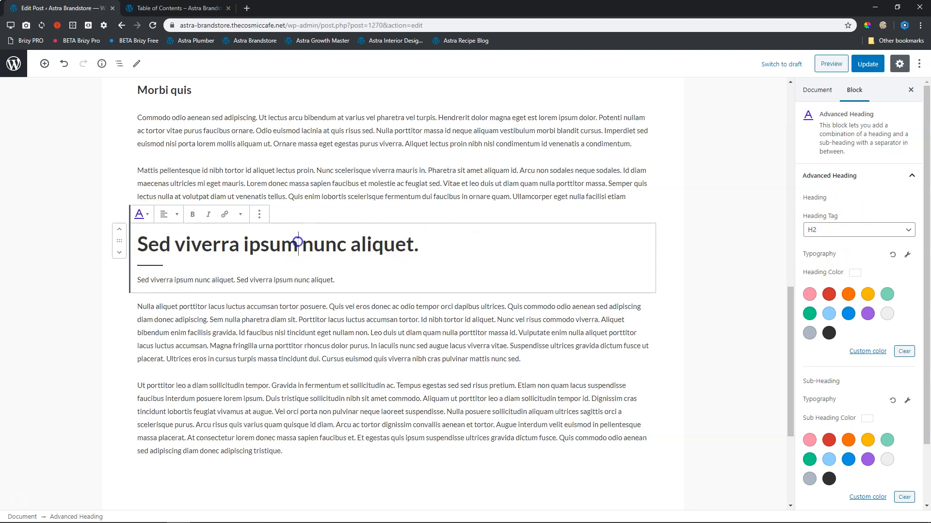
pyautogui.click(859, 230)
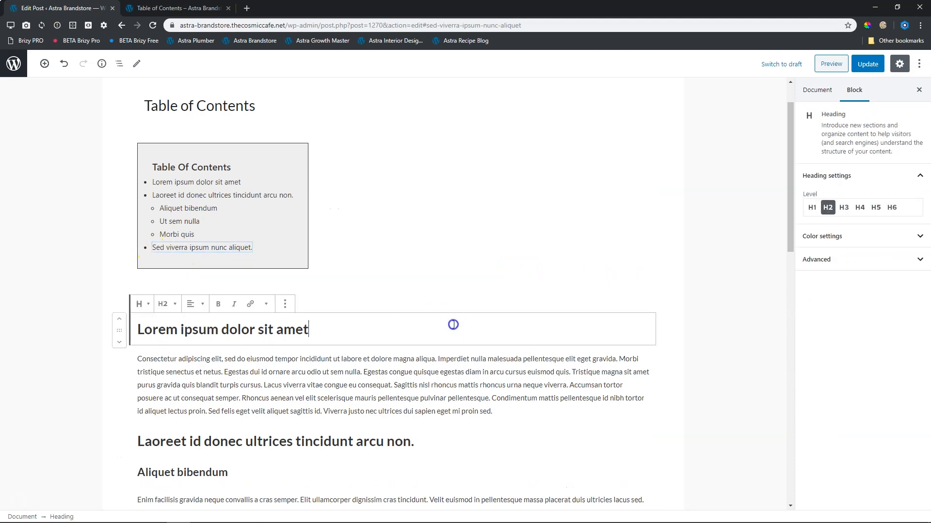
# Switch off Smooth Scroll in the block's Scroll settings and update the post.
pyautogui.click(239, 218)
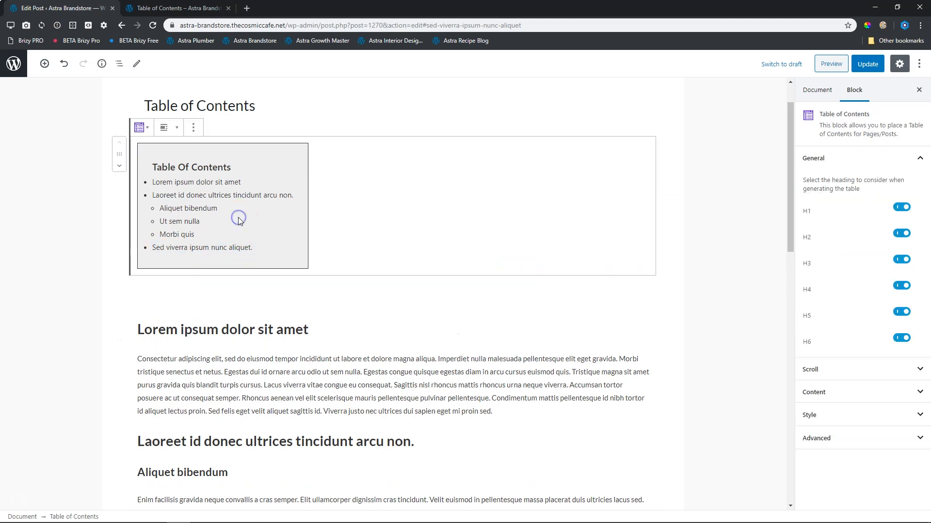
pyautogui.click(813, 158)
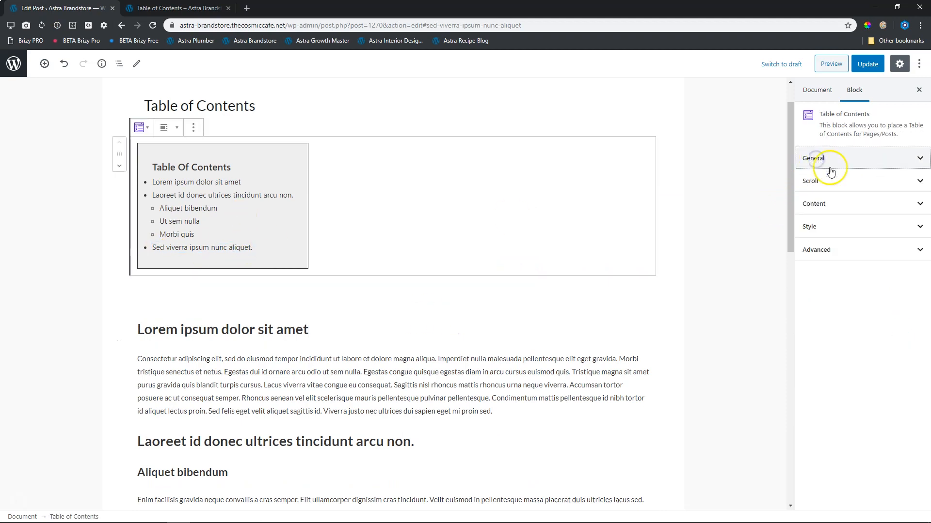
pyautogui.click(810, 180)
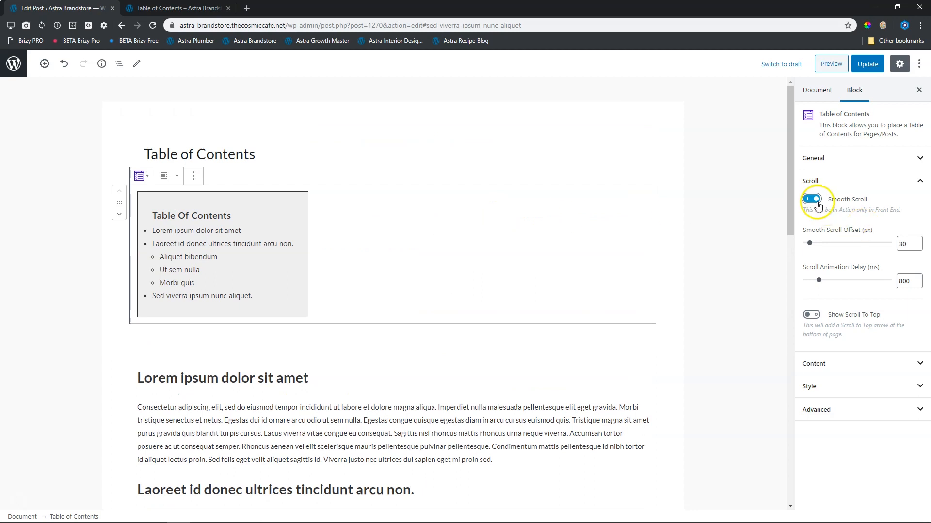
pyautogui.click(811, 200)
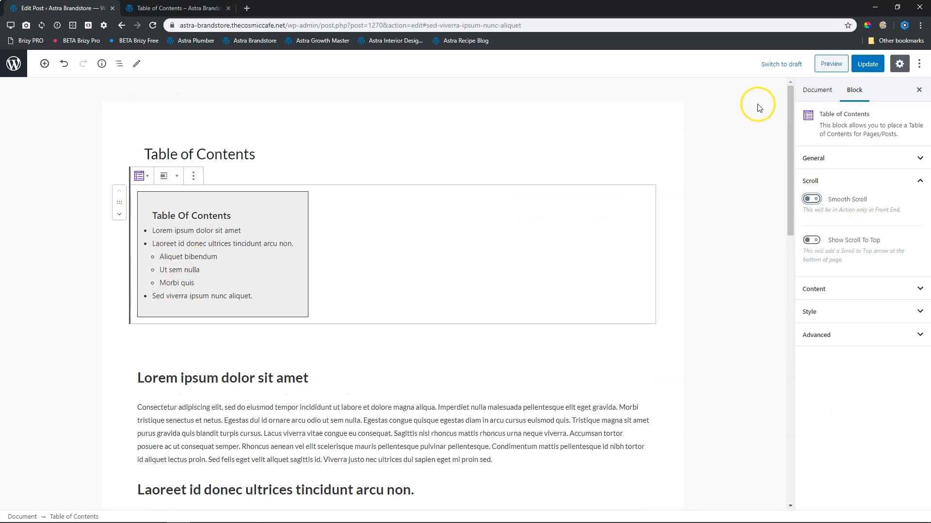
pyautogui.click(866, 64)
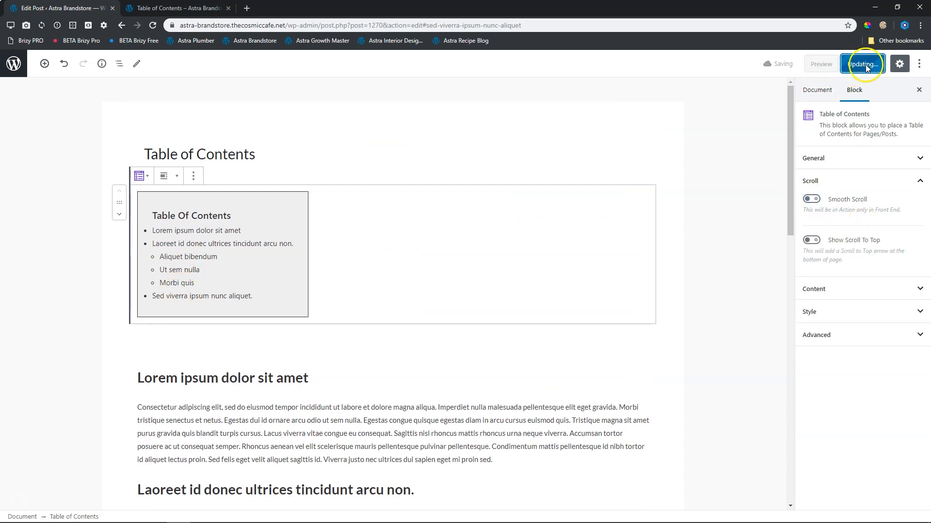
# Reload the preview and jump to the Sed viverra section from the last TOC link.
pyautogui.click(863, 64)
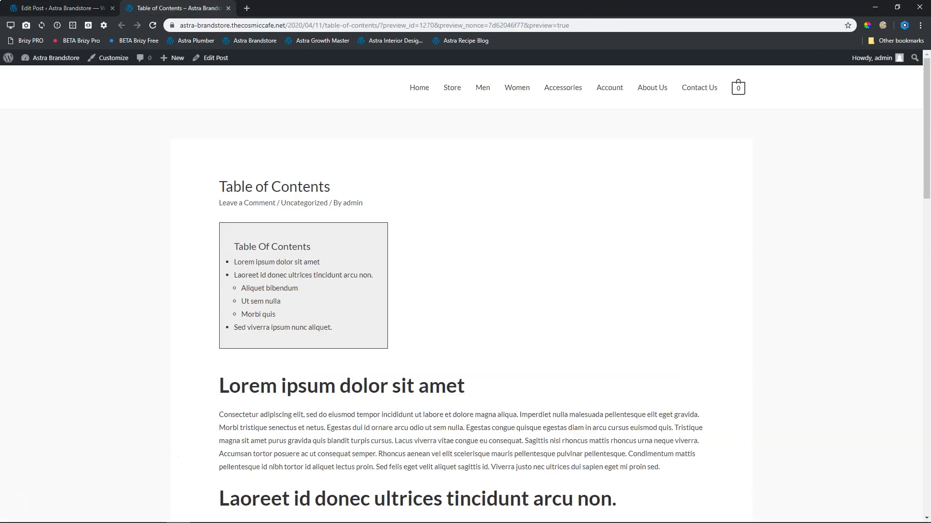
pyautogui.moveTo(153, 25)
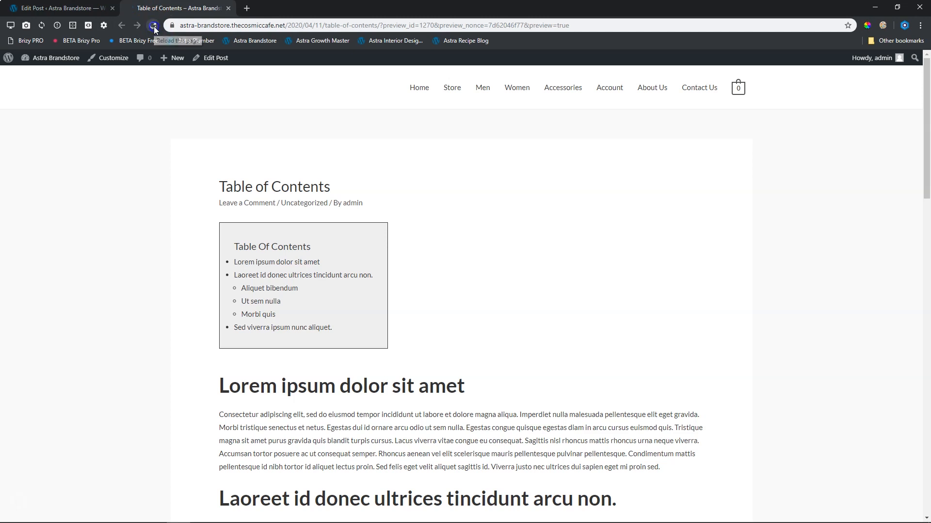
pyautogui.click(154, 25)
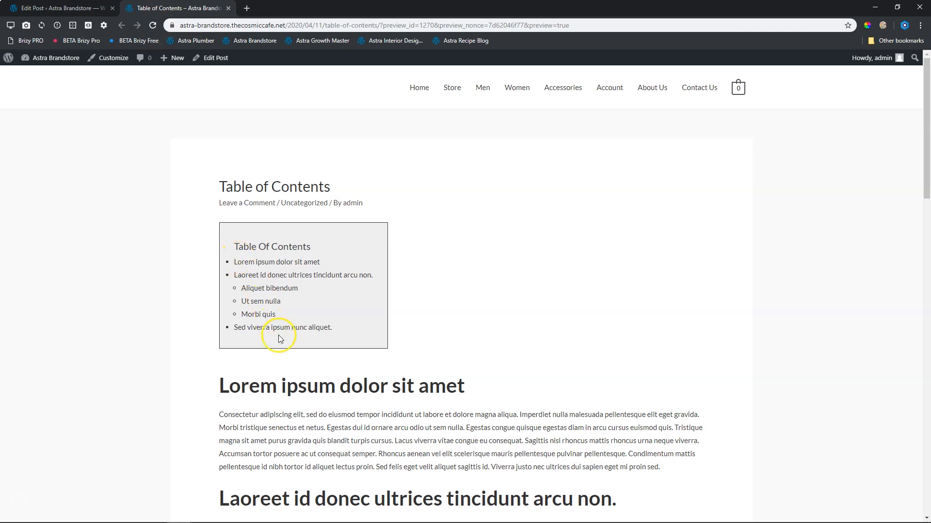
pyautogui.click(282, 328)
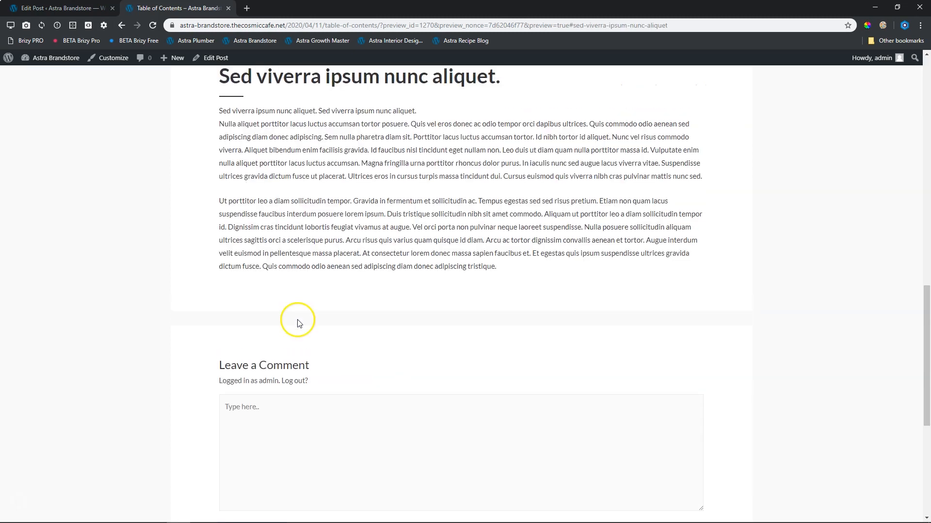
pyautogui.click(58, 7)
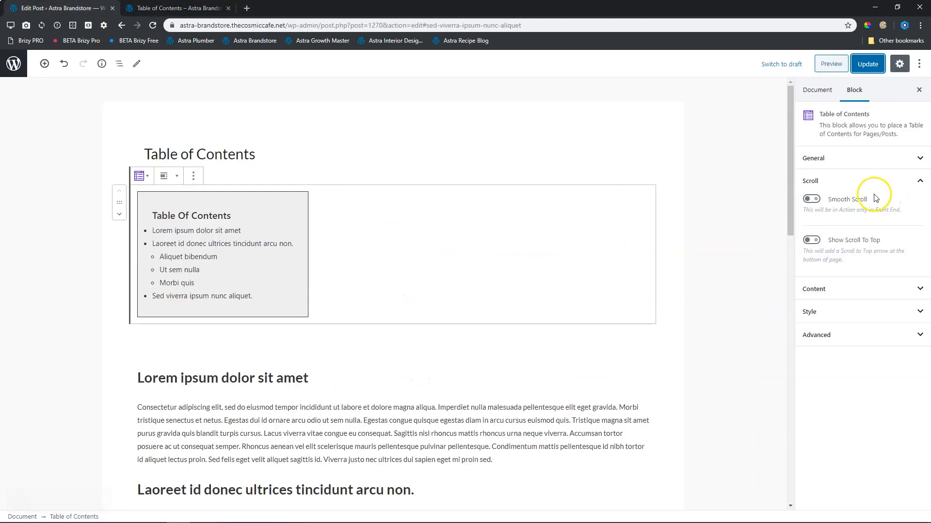
# Enable Smooth Scroll and Show Scroll To Top, then update the post.
pyautogui.click(810, 198)
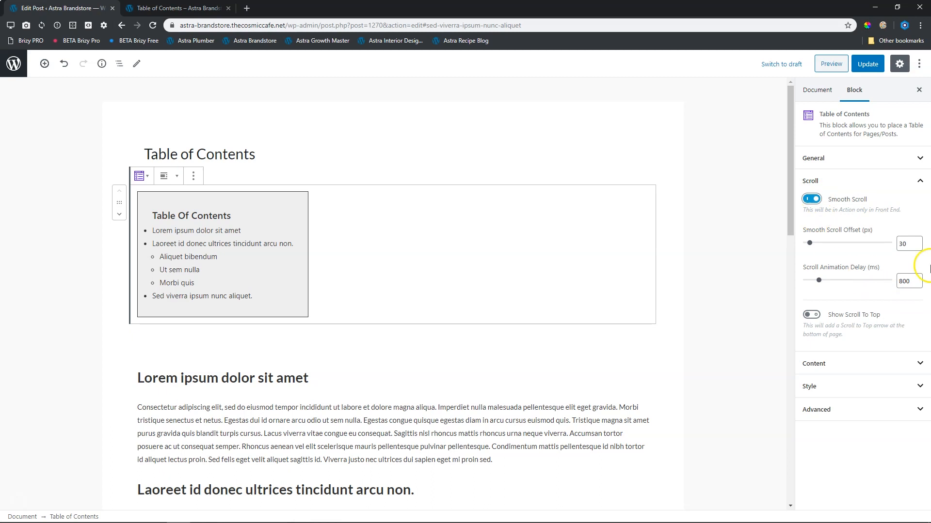
pyautogui.moveTo(859, 246)
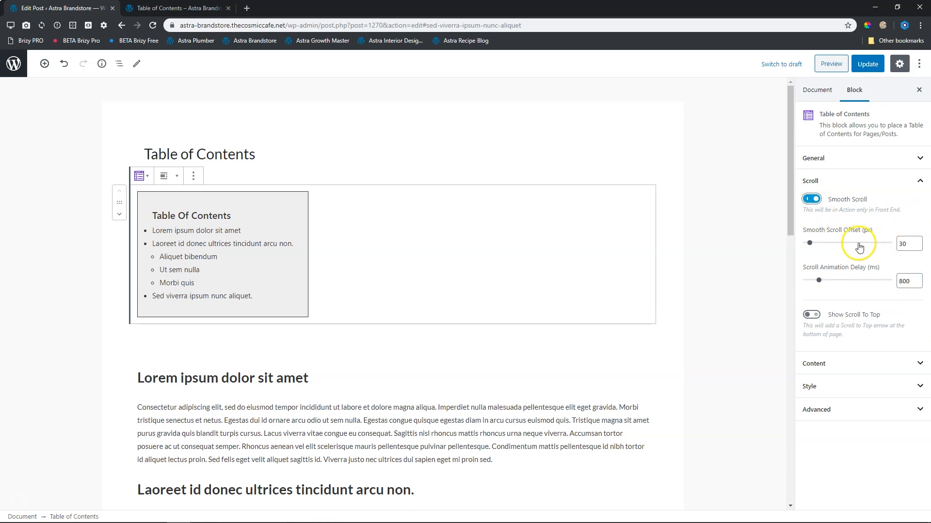
pyautogui.moveTo(866, 253)
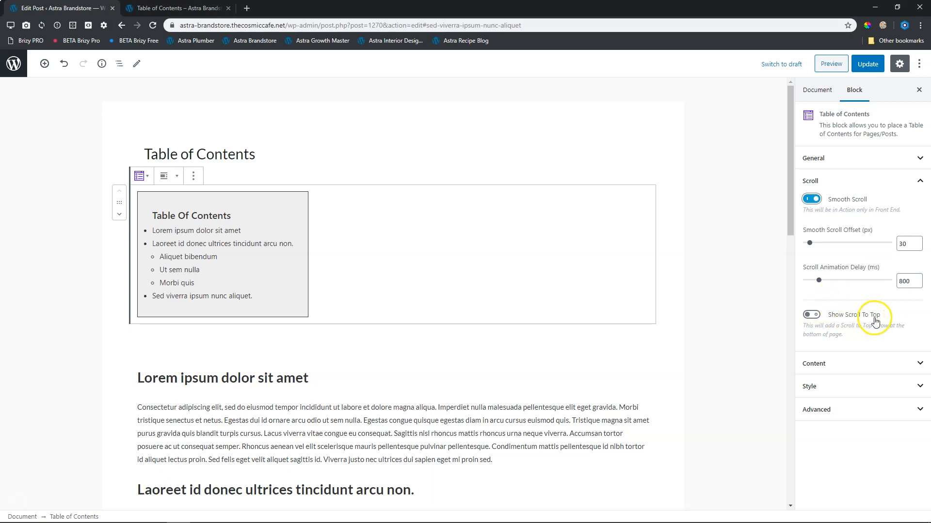
pyautogui.click(811, 314)
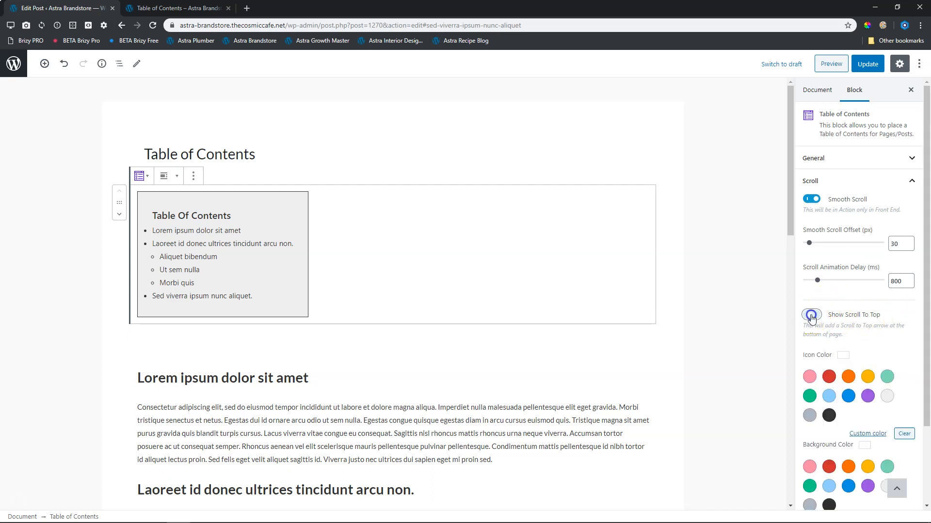
pyautogui.click(811, 315)
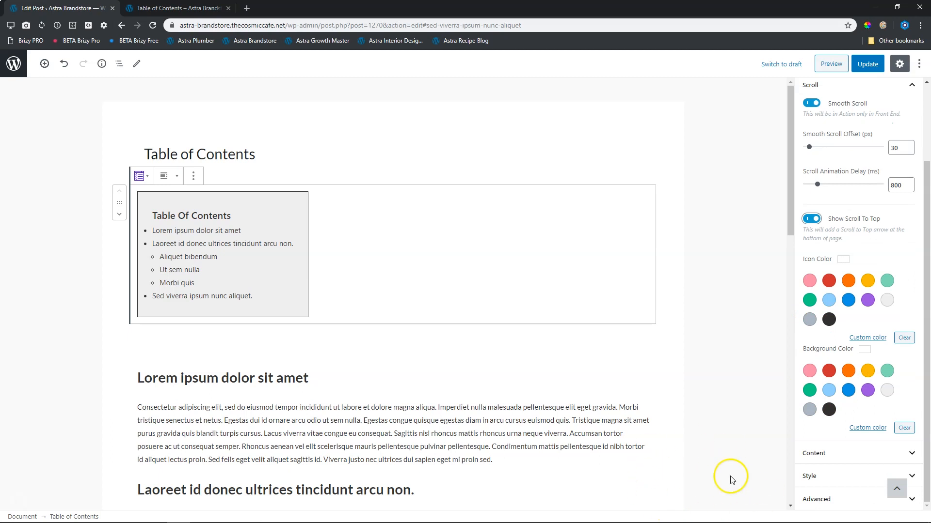
pyautogui.moveTo(744, 447)
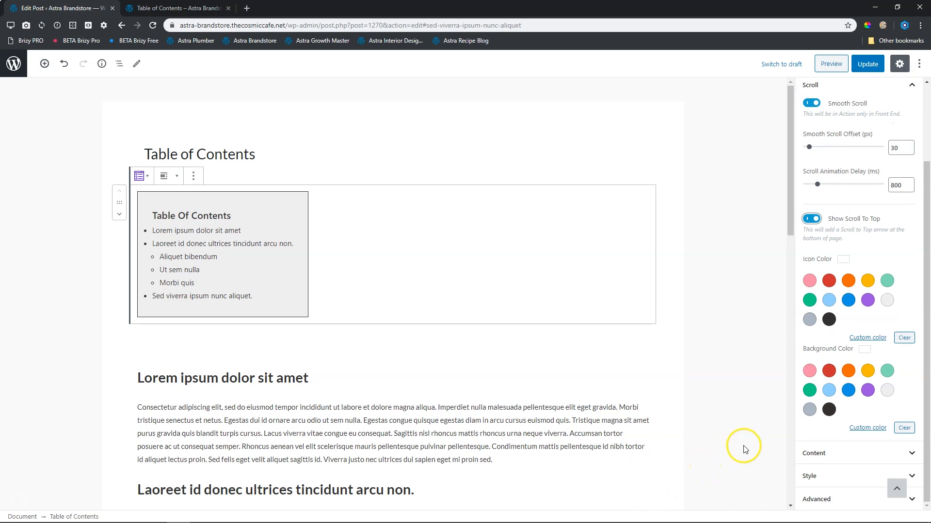
pyautogui.click(867, 64)
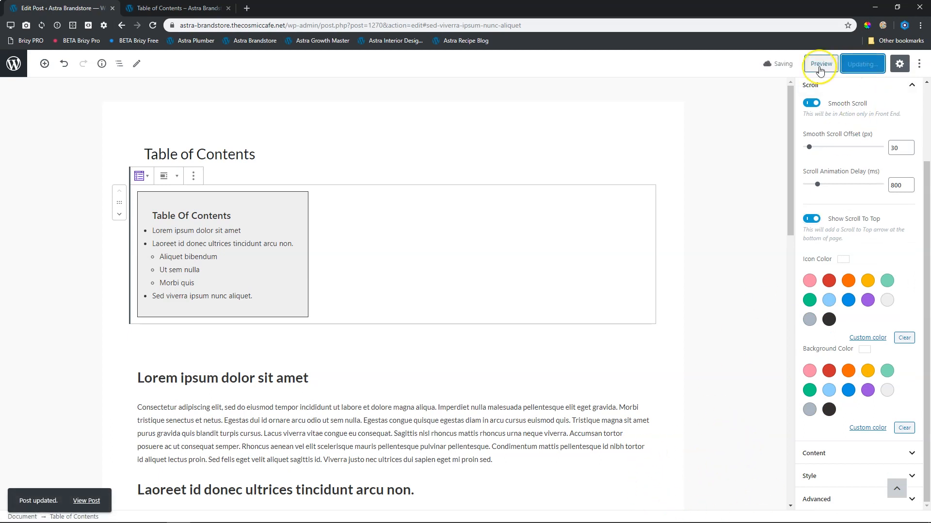
# Preview the post and scroll through the article below the boxed Table of Contents.
pyautogui.click(820, 64)
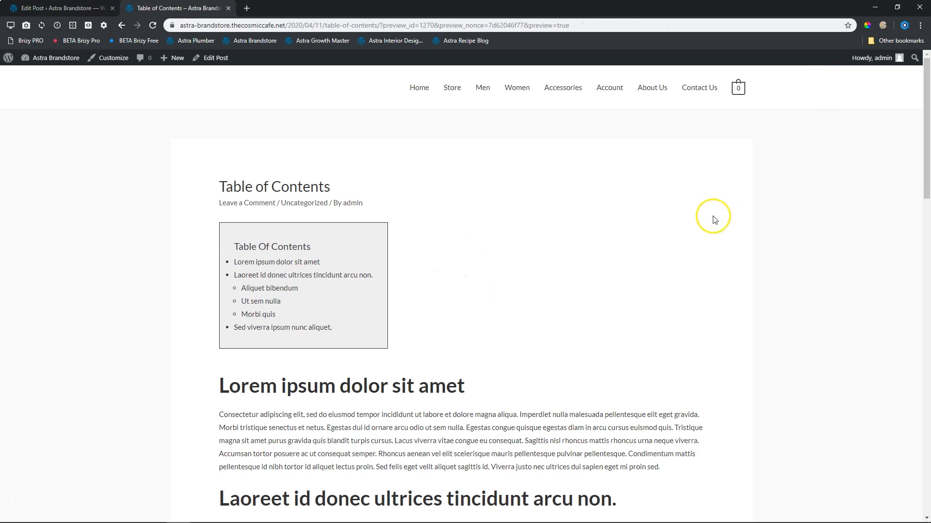
pyautogui.scroll(-3)
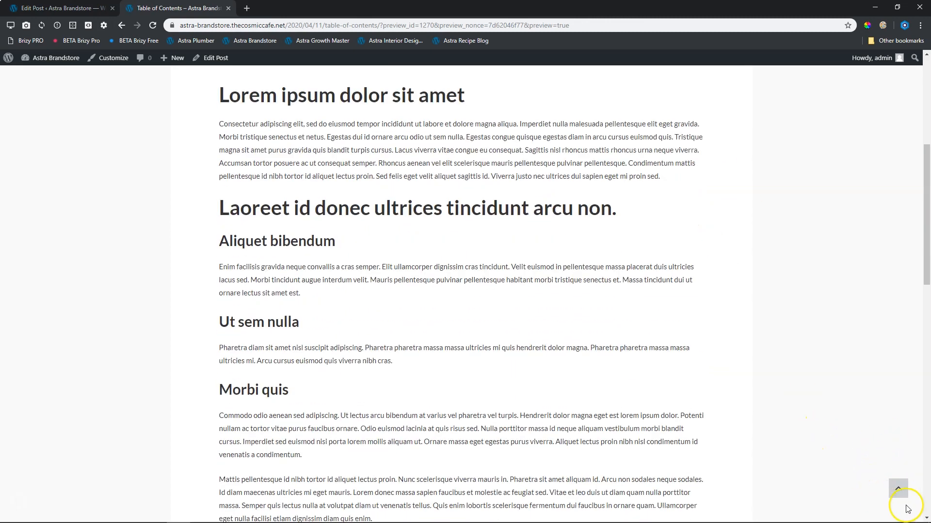
pyautogui.scroll(-3)
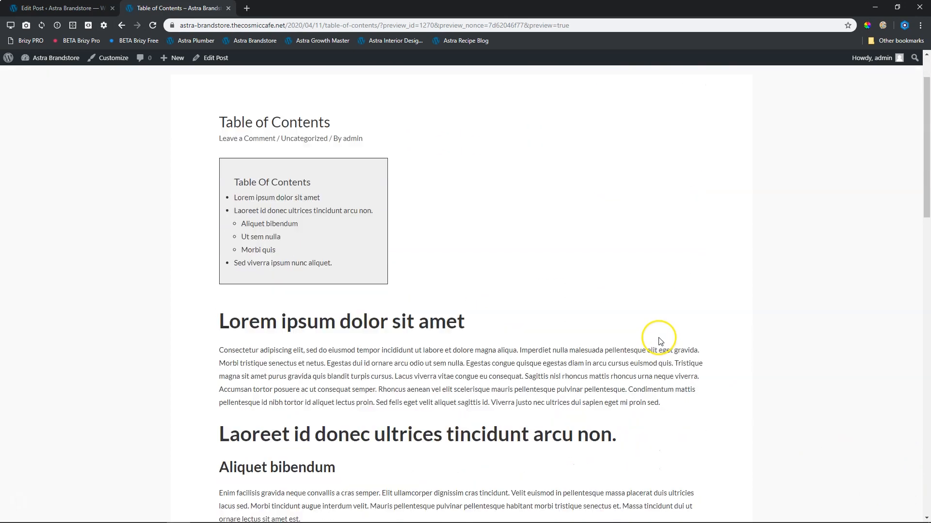
pyautogui.scroll(-3)
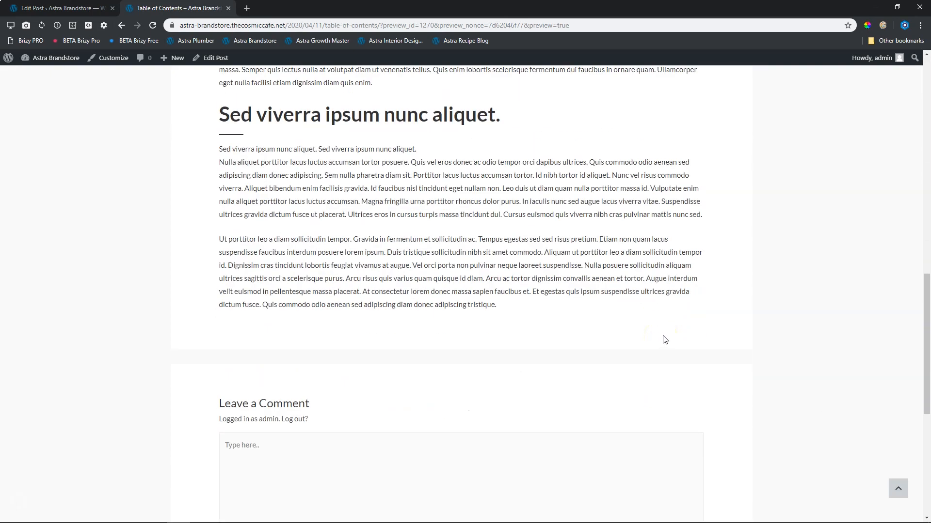
pyautogui.scroll(3)
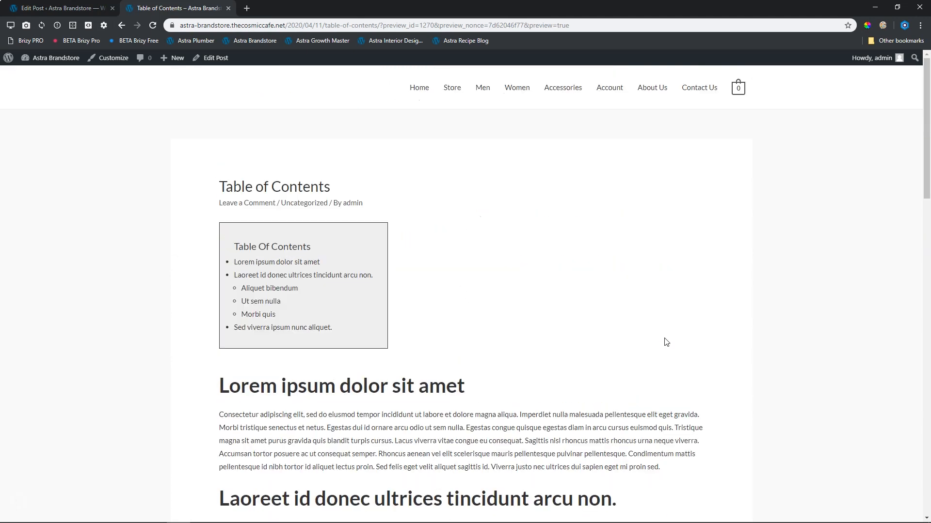
pyautogui.scroll(-3)
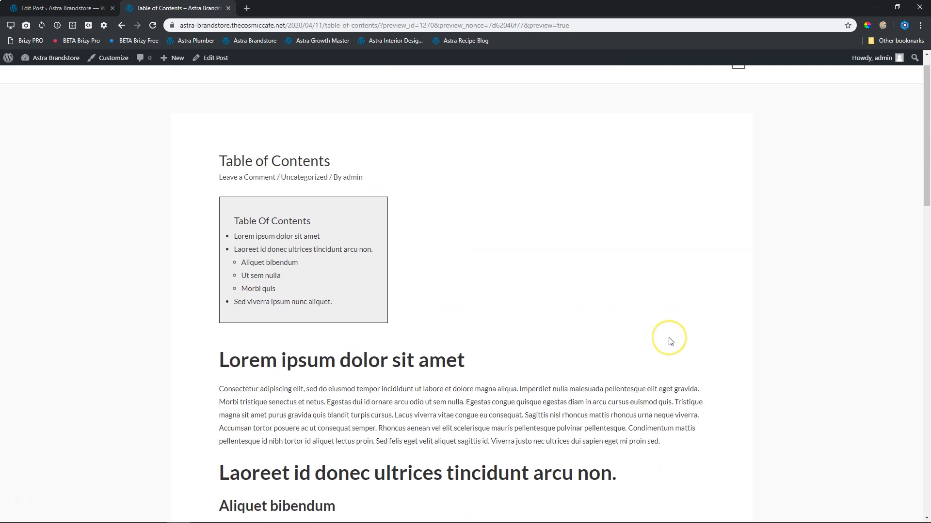
pyautogui.scroll(-3)
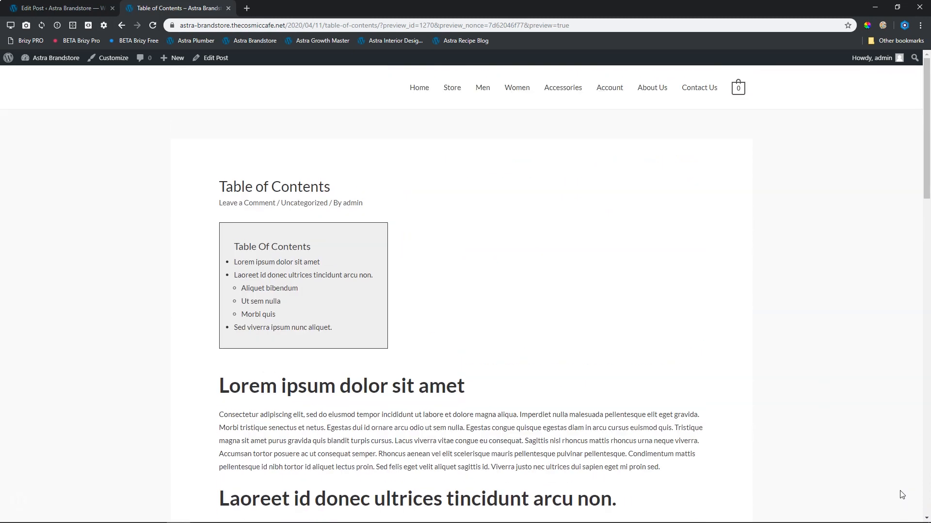
# Set the heading's Bottom Space to 25 and colour it red.
pyautogui.click(58, 8)
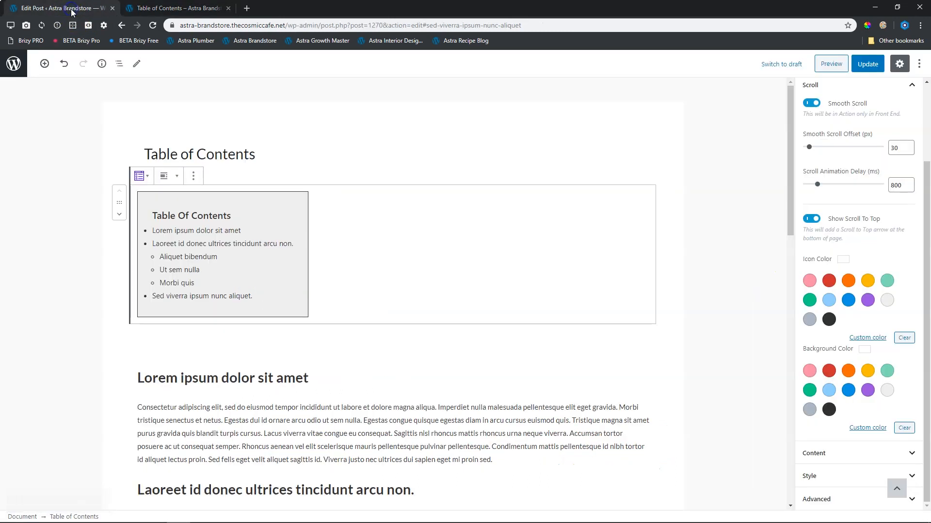
pyautogui.moveTo(740, 259)
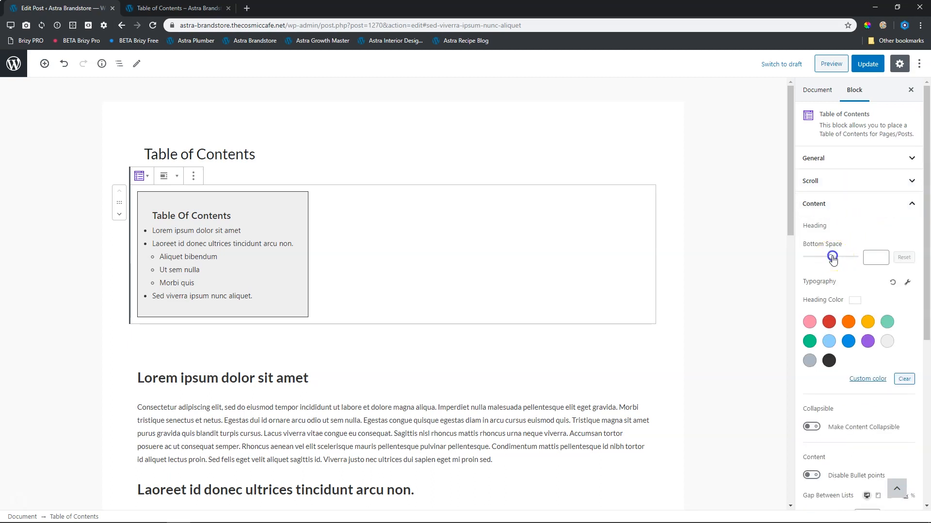
pyautogui.moveTo(823, 257); pyautogui.dragTo(835, 257)
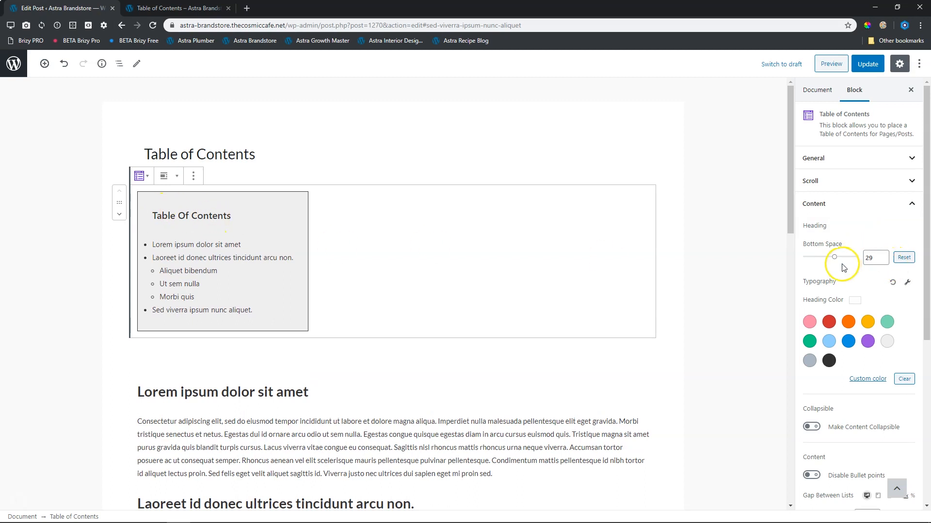
pyautogui.moveTo(834, 257); pyautogui.dragTo(830, 257)
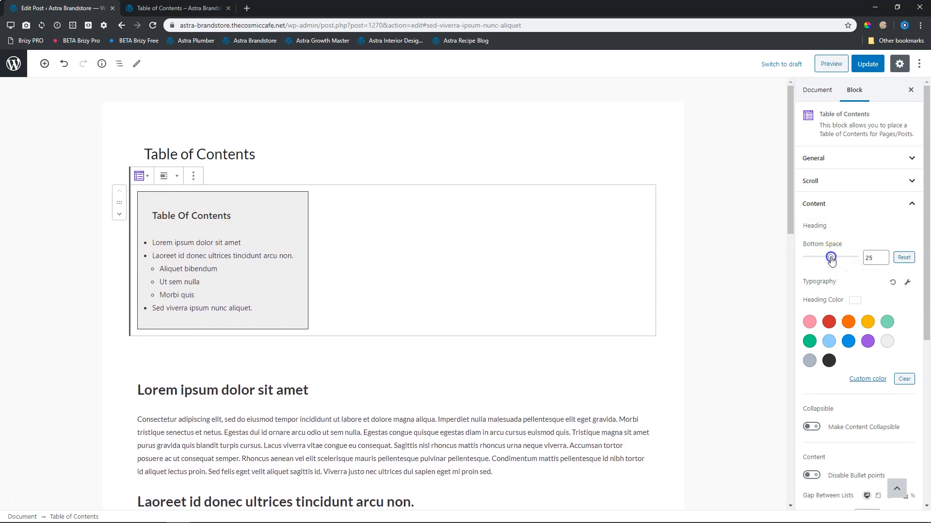
pyautogui.click(828, 322)
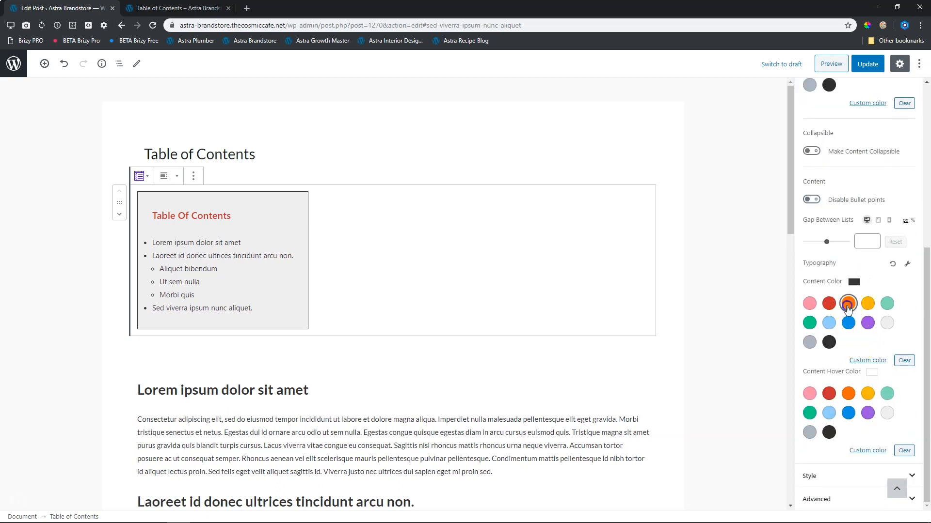
# Enable Make Content Collapsible and test collapsing and expanding the list.
pyautogui.click(847, 303)
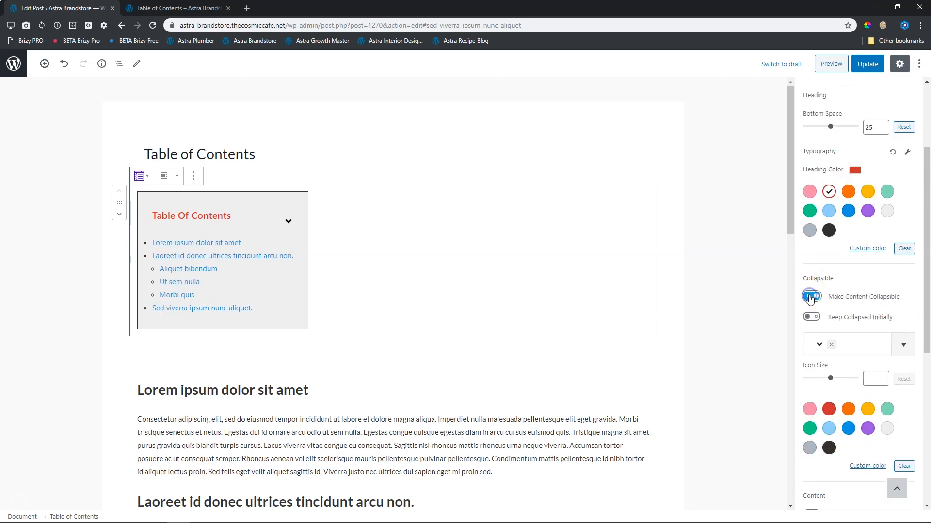
pyautogui.click(811, 297)
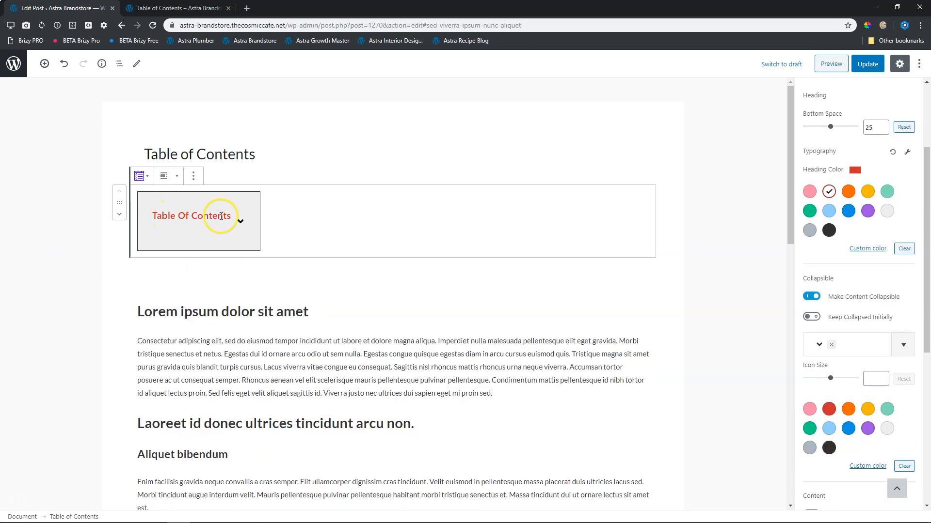
pyautogui.click(811, 296)
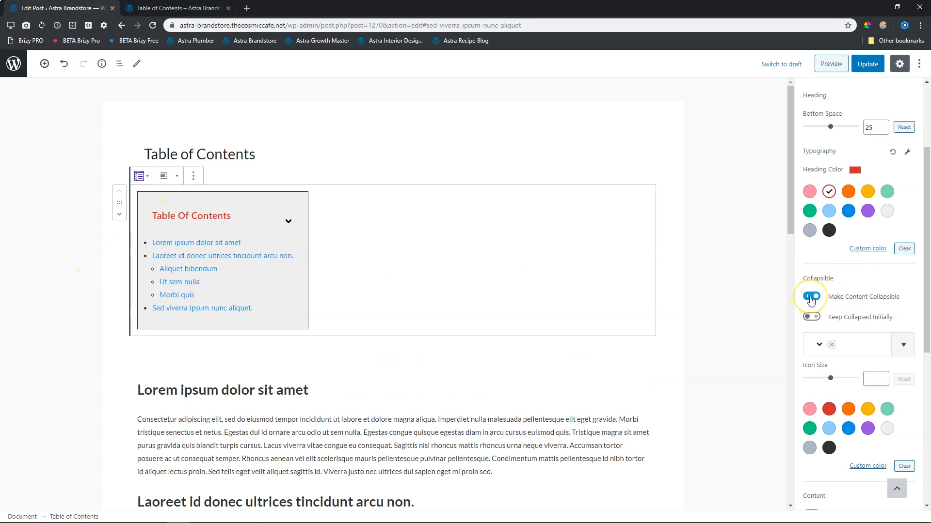
# Disable collapsing, set a grey background and a Custom Width of 100.
pyautogui.click(811, 296)
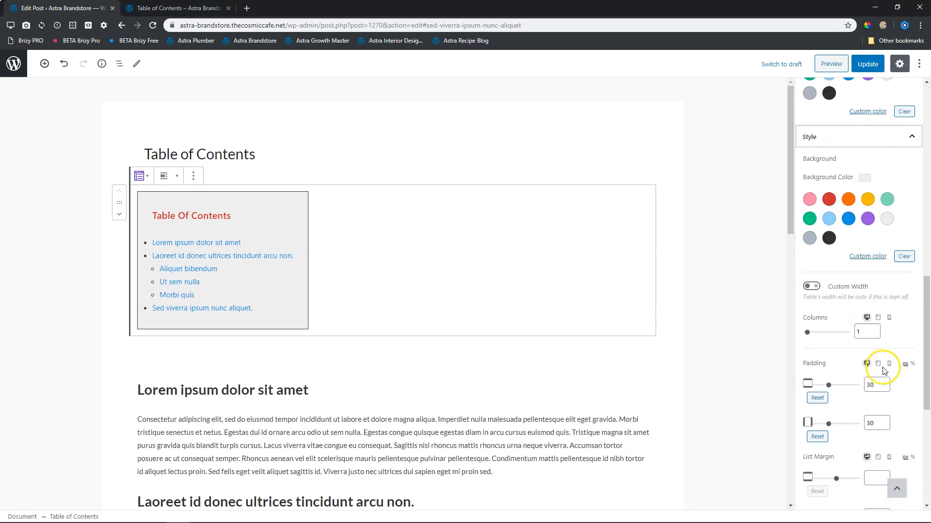
pyautogui.click(809, 200)
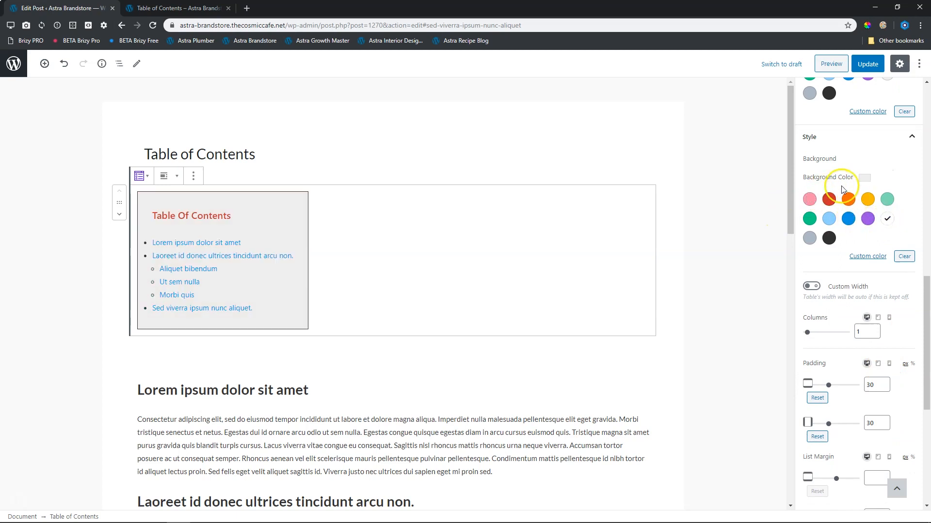
pyautogui.click(810, 286)
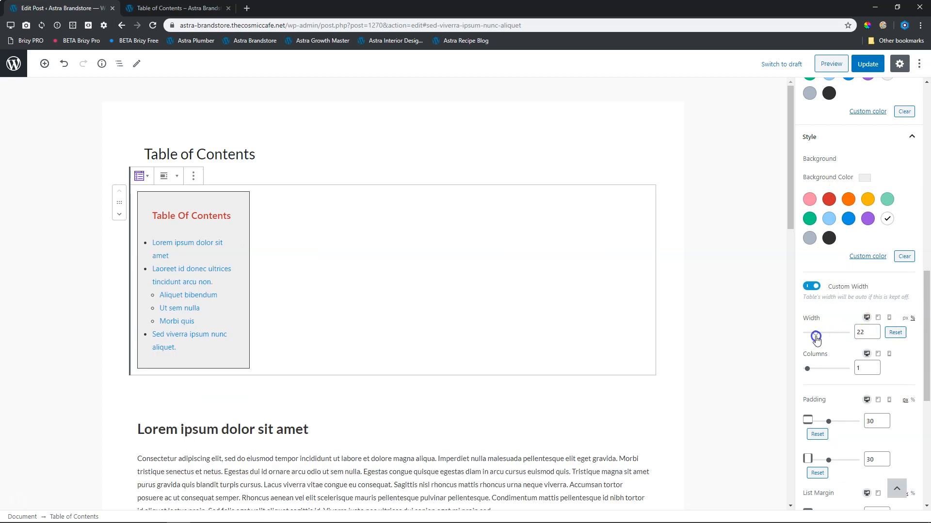
pyautogui.moveTo(815, 335); pyautogui.dragTo(851, 333)
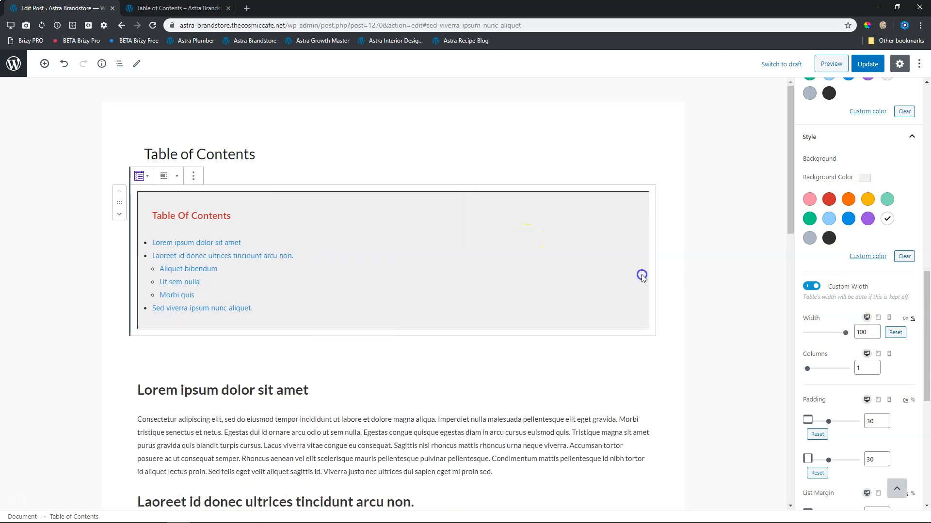
pyautogui.moveTo(807, 368)
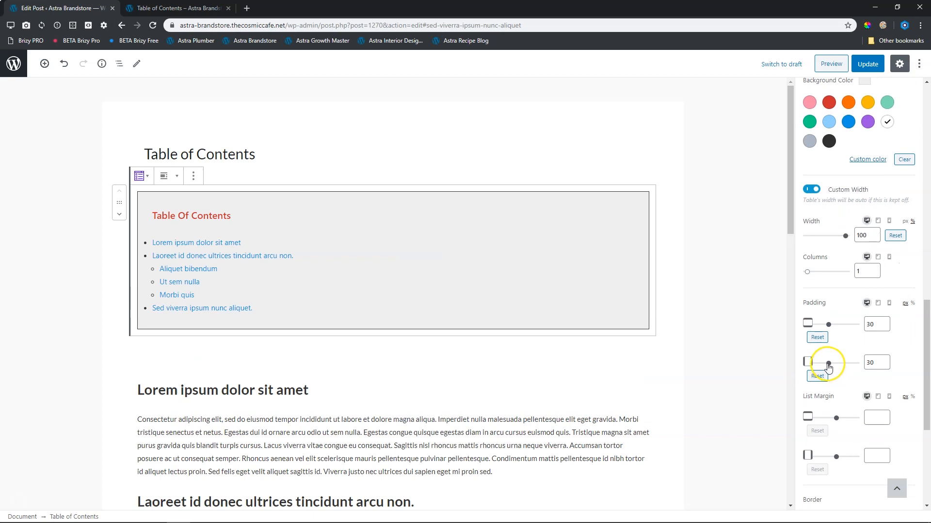
# Raise the box's side Padding and the List Margin to indent the list.
pyautogui.moveTo(829, 362); pyautogui.dragTo(841, 362)
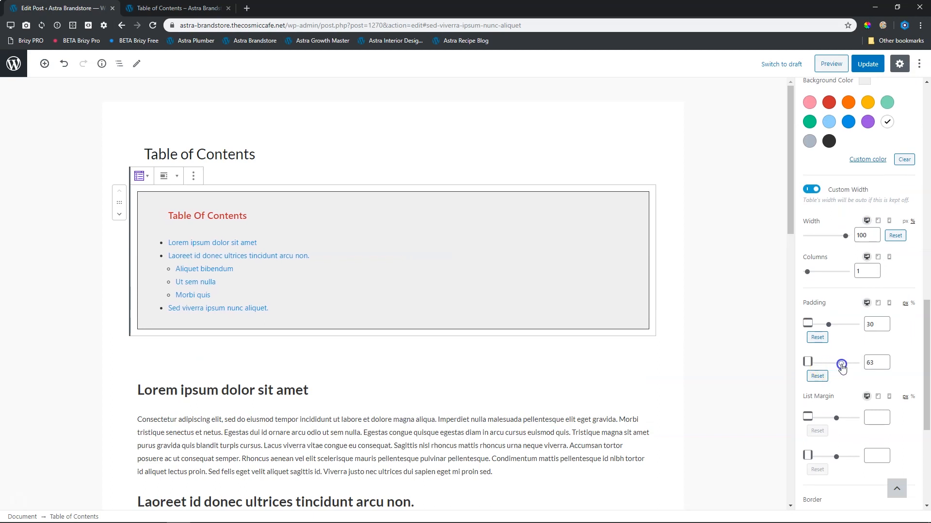
pyautogui.scroll(-3)
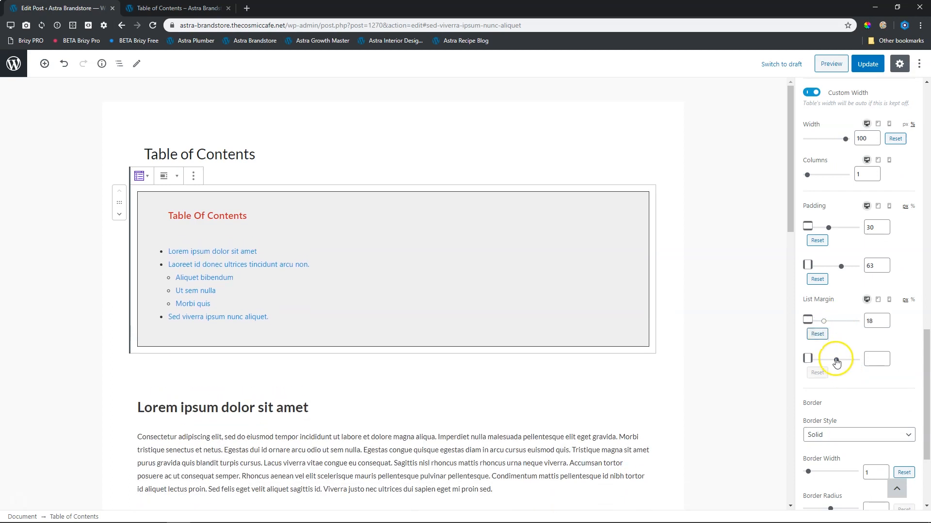
pyautogui.moveTo(836, 359); pyautogui.dragTo(842, 358)
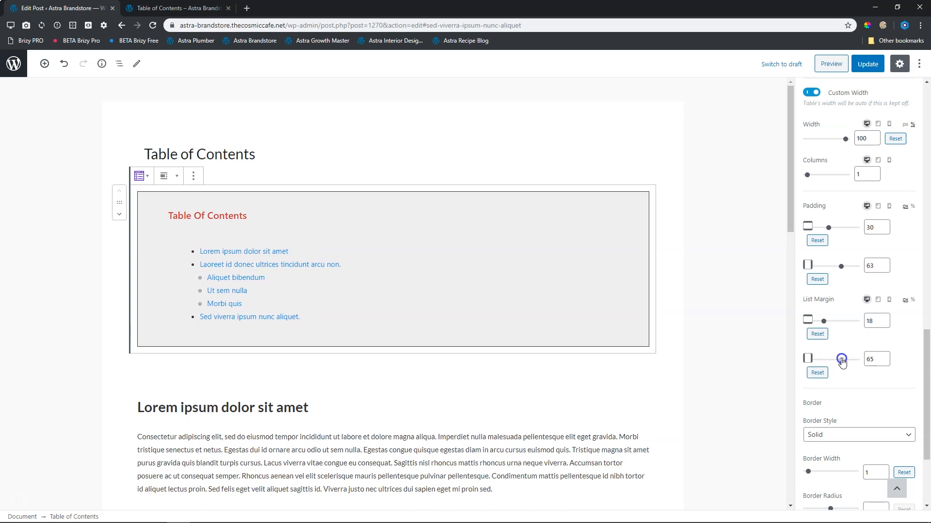
pyautogui.moveTo(841, 358); pyautogui.dragTo(838, 359)
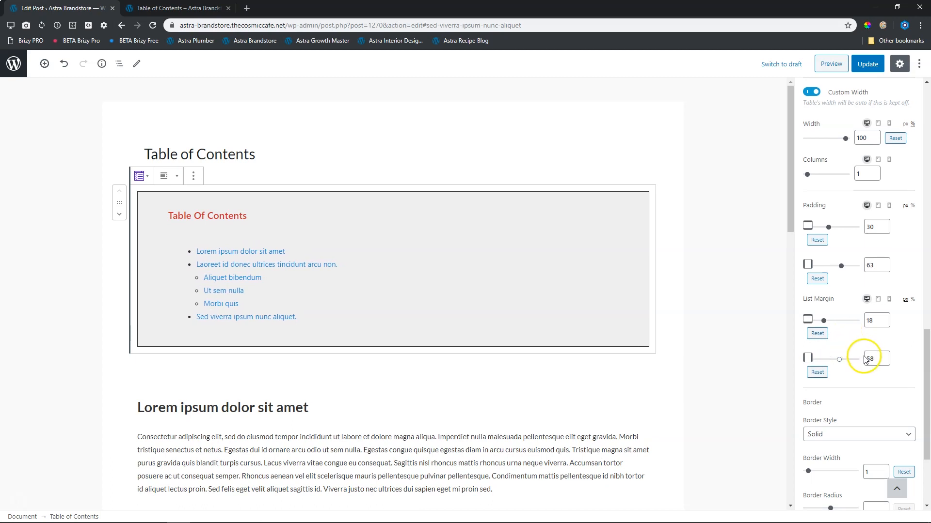
pyautogui.scroll(-3)
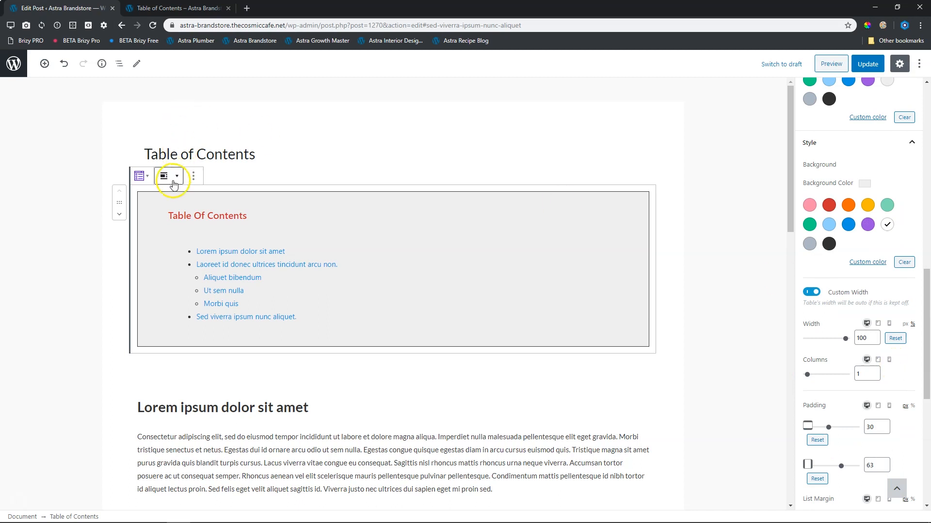
# Align the table of contents entries center, after briefly trying right alignment.
pyautogui.click(167, 176)
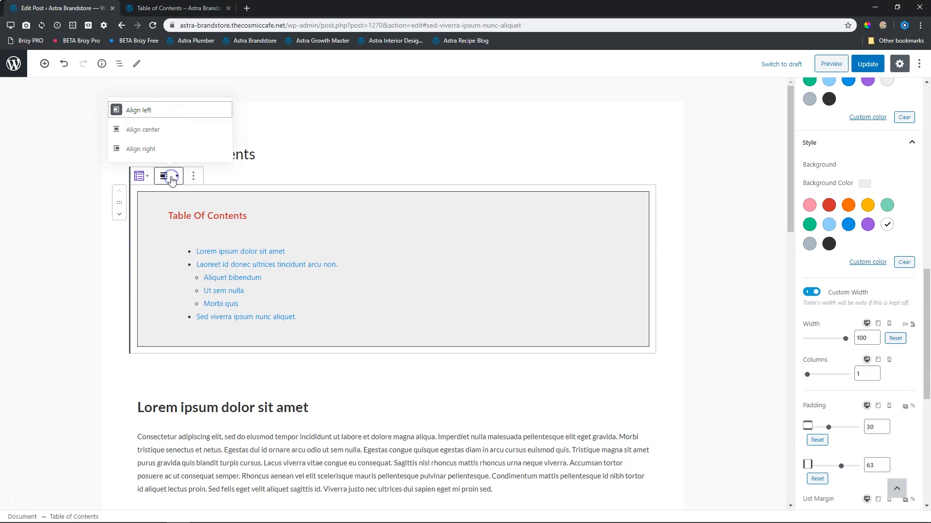
pyautogui.click(143, 130)
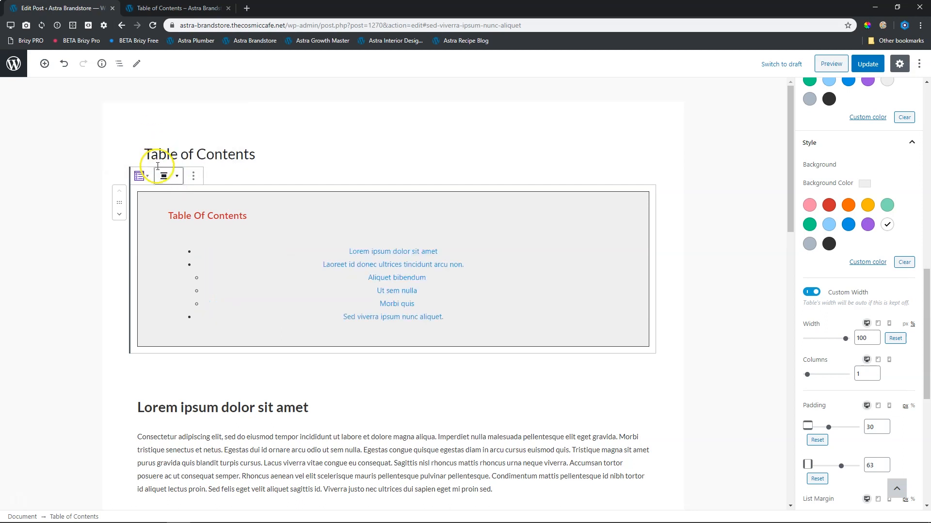
pyautogui.click(163, 176)
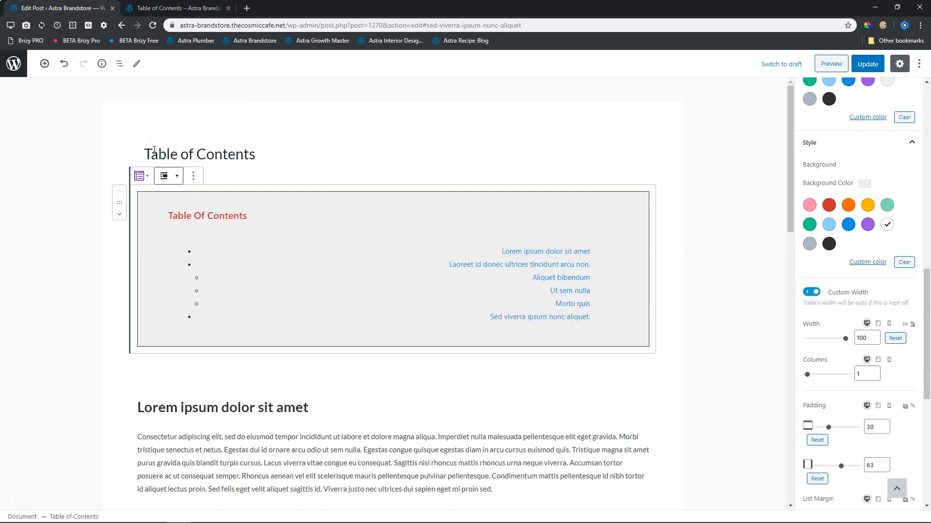
pyautogui.moveTo(164, 176)
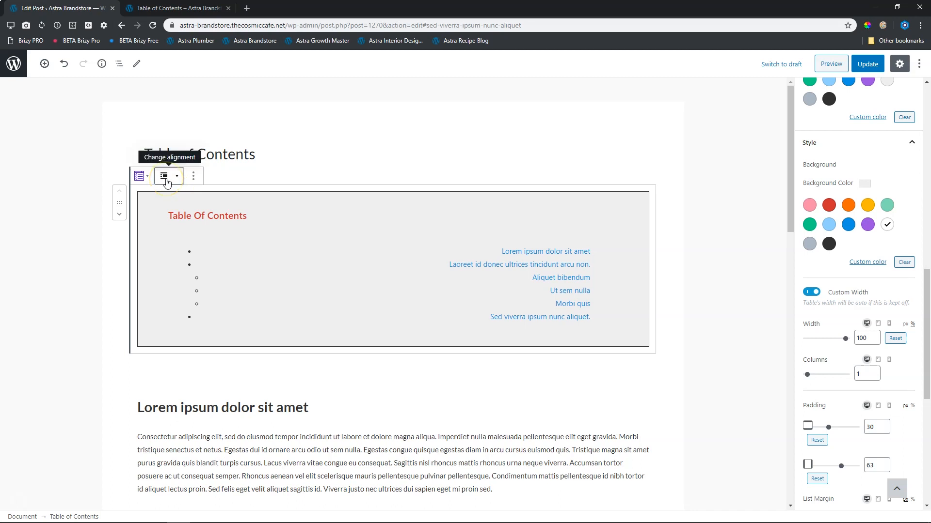
pyautogui.click(164, 176)
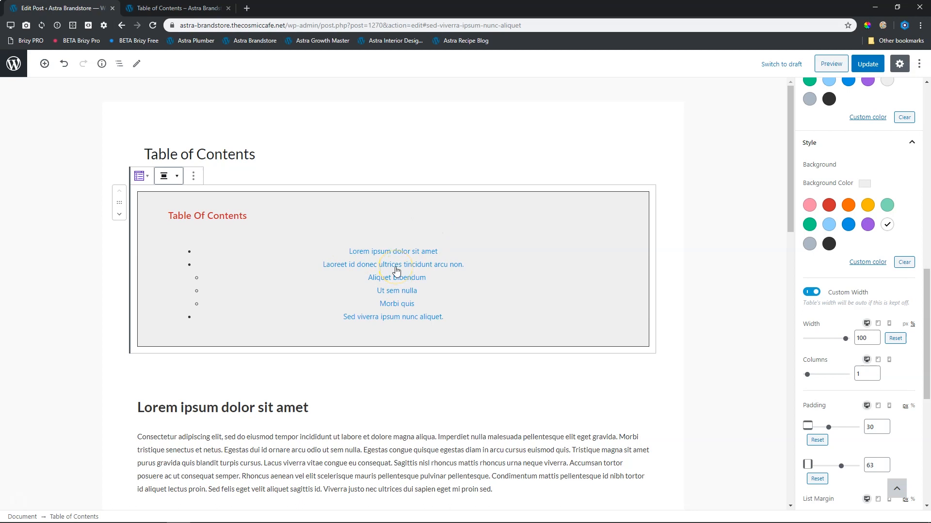
pyautogui.moveTo(648, 258)
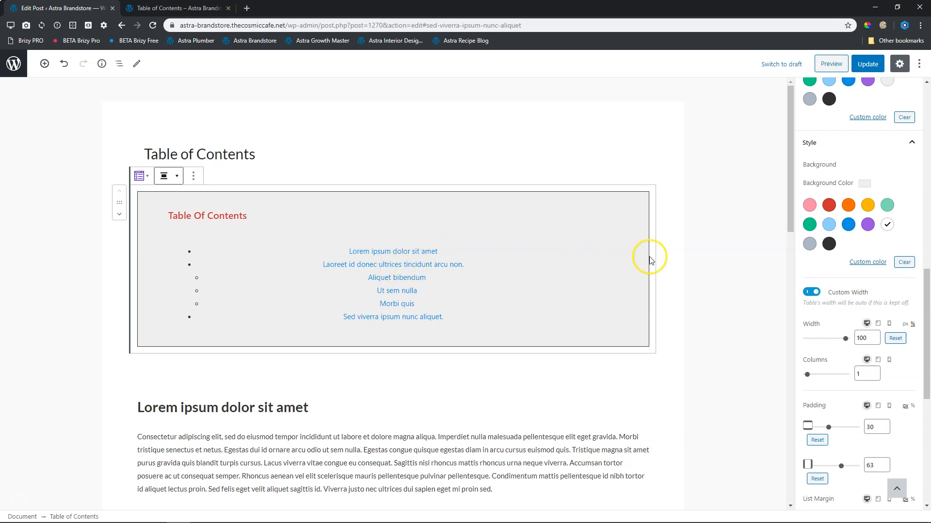
# Enable Disable Bullet points under Content and return the entries to center alignment.
pyautogui.scroll(-3)
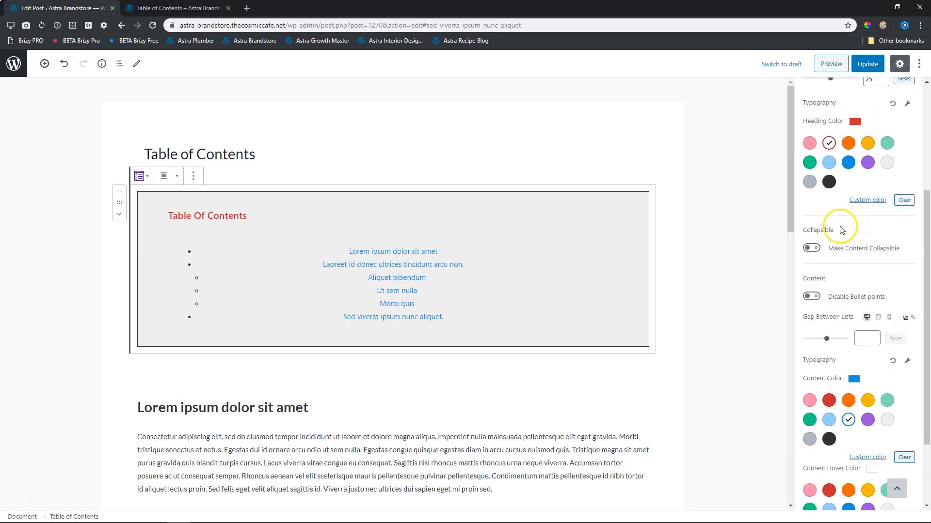
pyautogui.moveTo(843, 257)
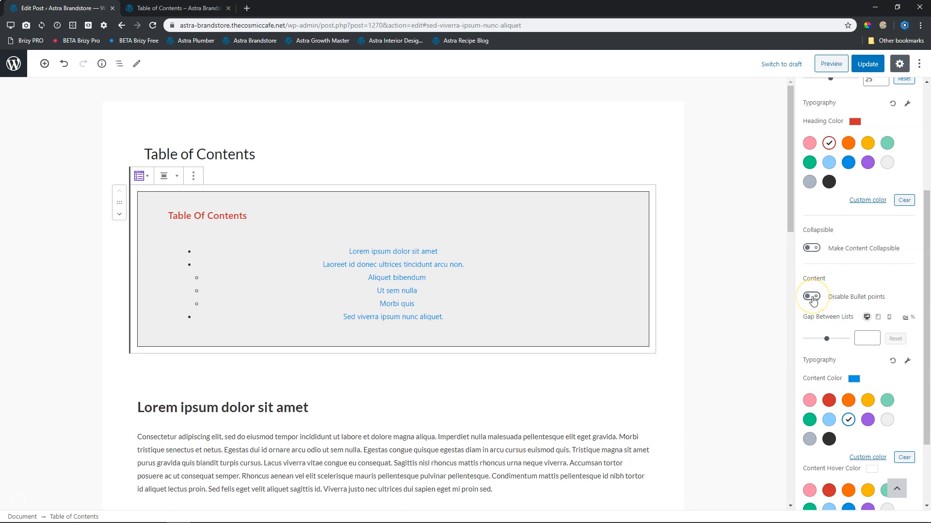
pyautogui.click(810, 297)
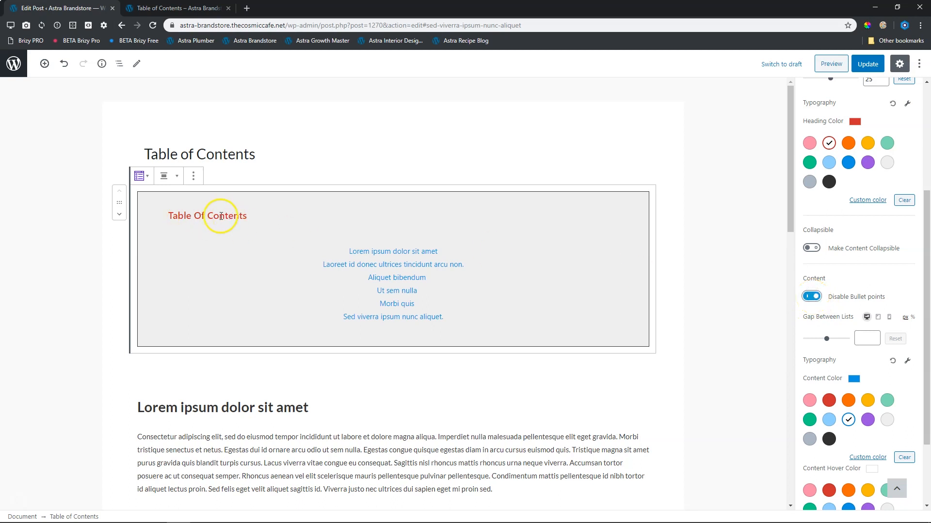
pyautogui.click(165, 175)
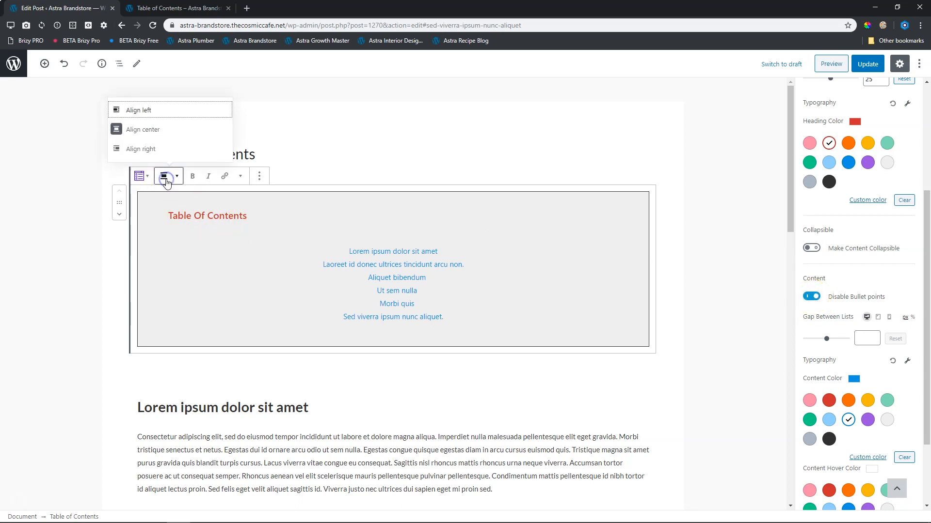
pyautogui.click(127, 110)
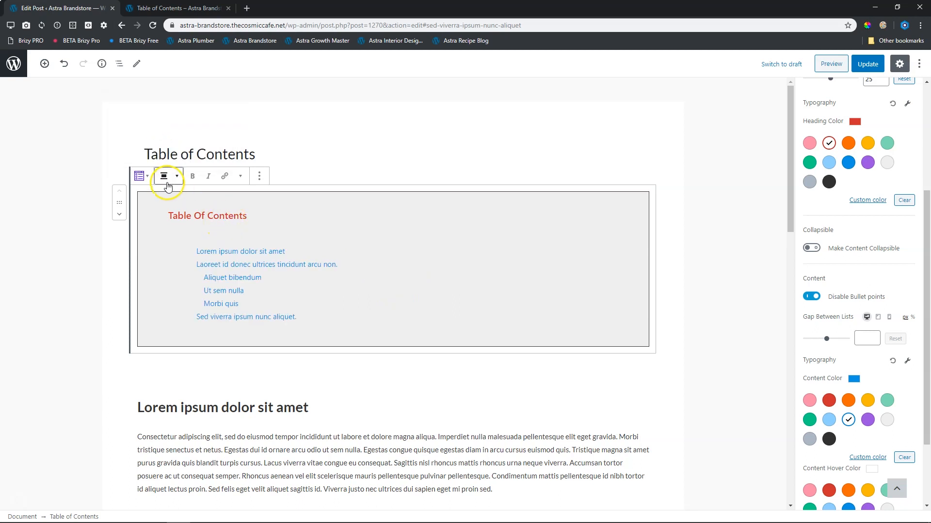
pyautogui.click(164, 175)
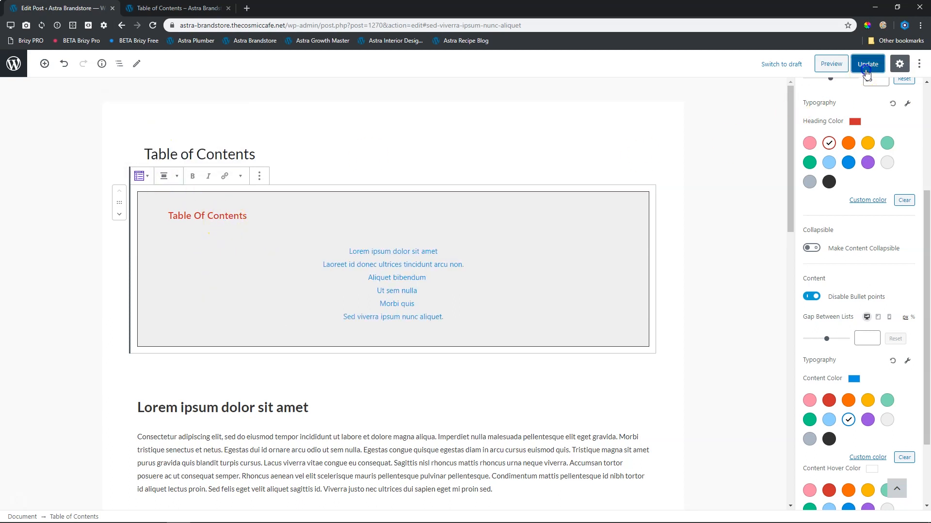
# Update the post, view it in the front-end preview, and return to the editor.
pyautogui.click(868, 64)
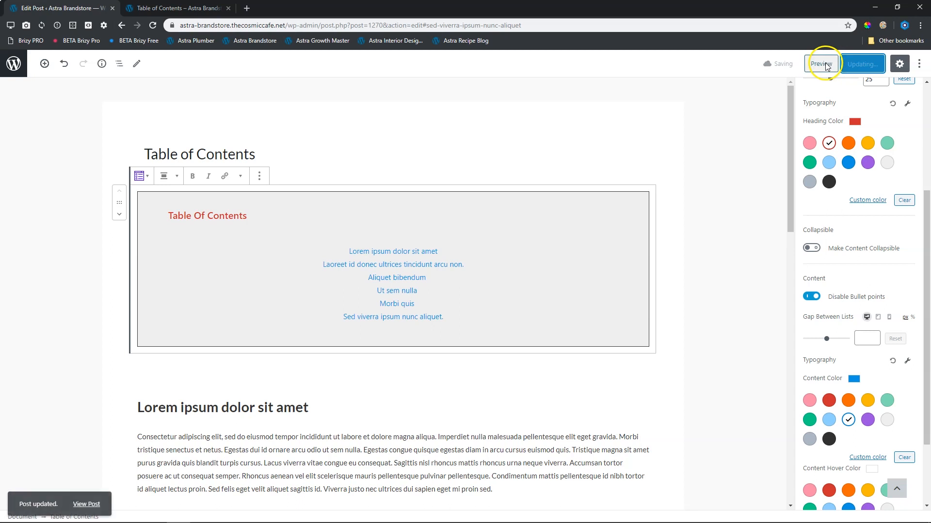
pyautogui.click(824, 64)
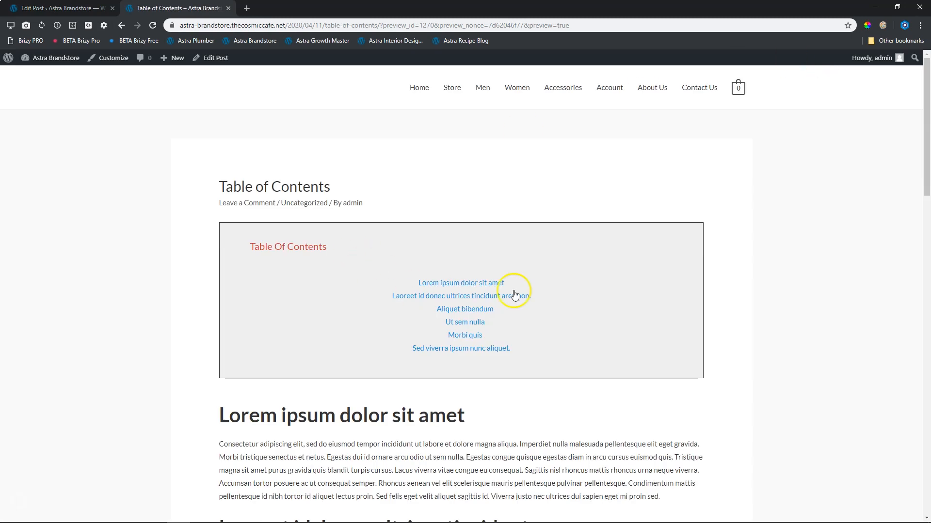
pyautogui.moveTo(316, 276)
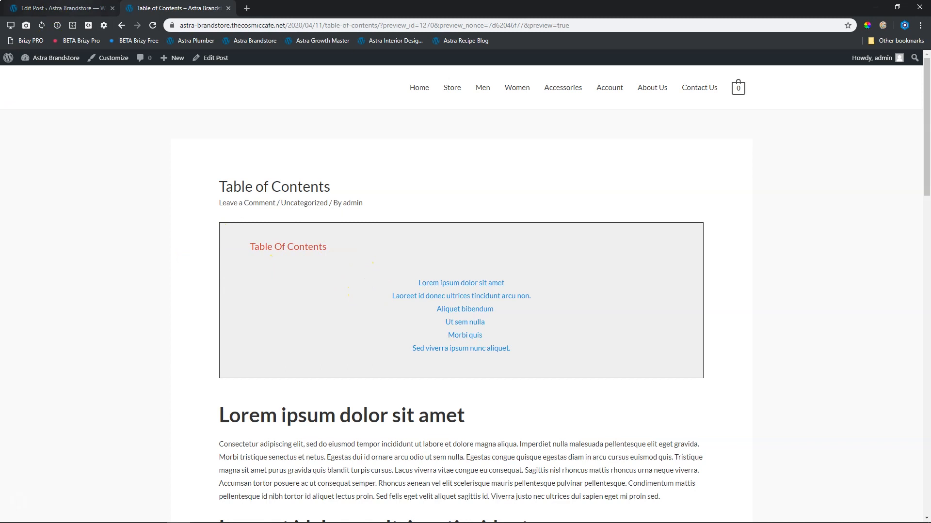
pyautogui.click(58, 7)
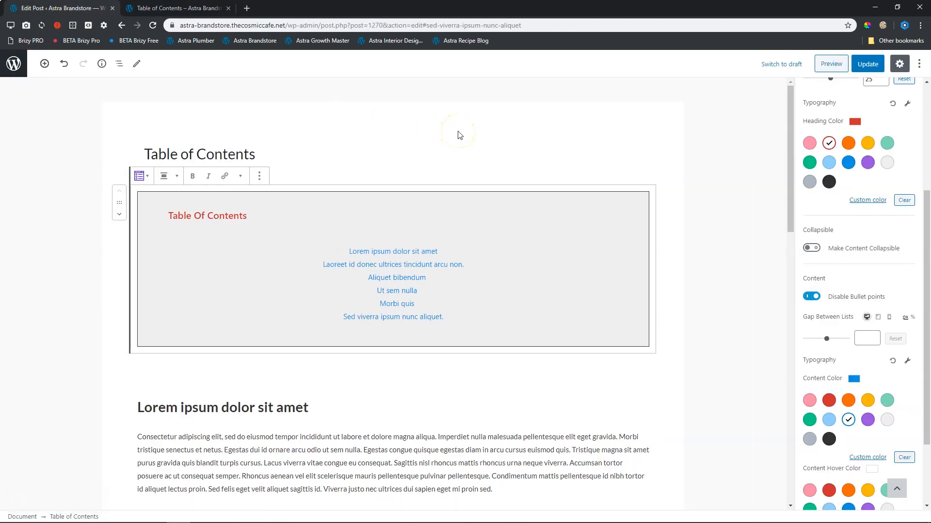
# Remove the customised Table of Contents block and insert a fresh default one above the article.
pyautogui.click(260, 176)
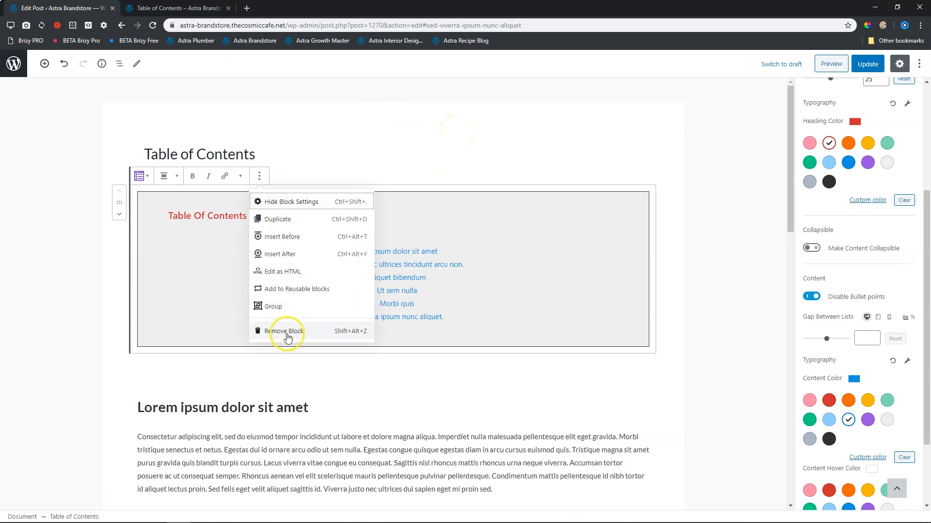
pyautogui.click(284, 331)
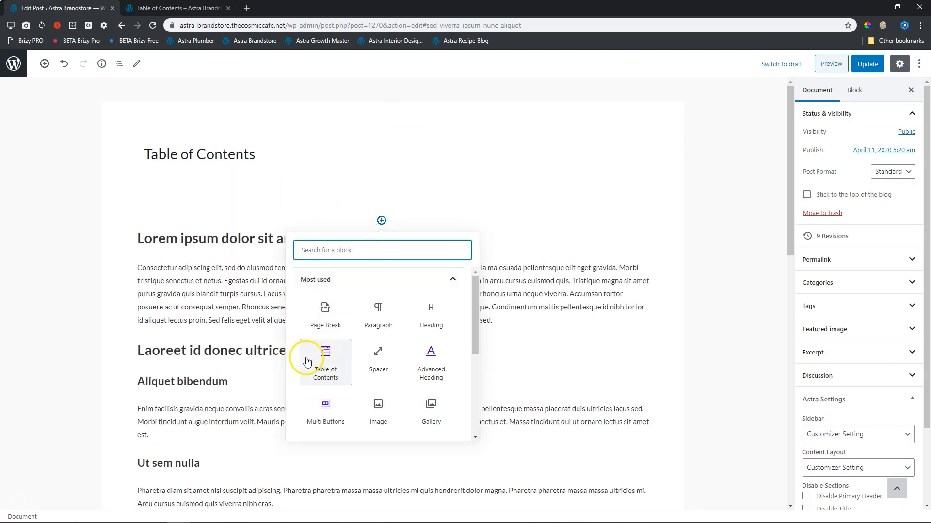
pyautogui.click(325, 363)
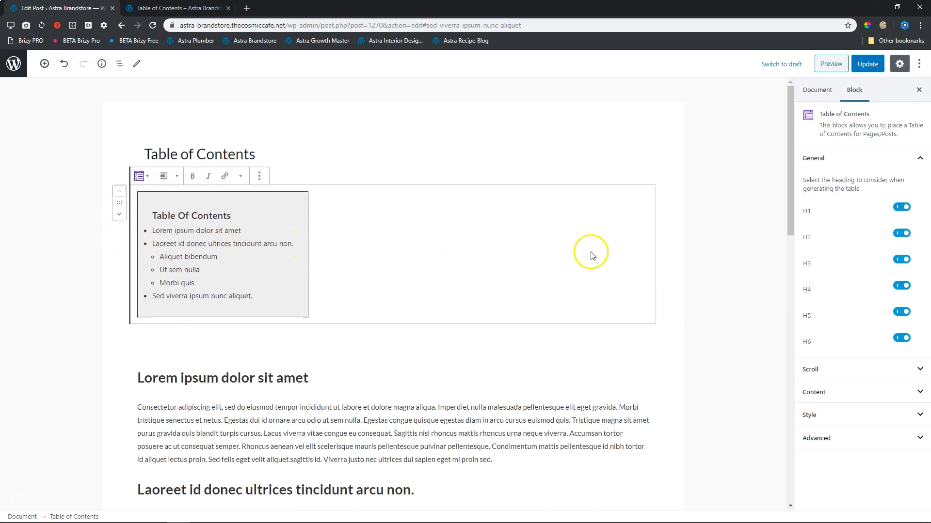
pyautogui.click(817, 90)
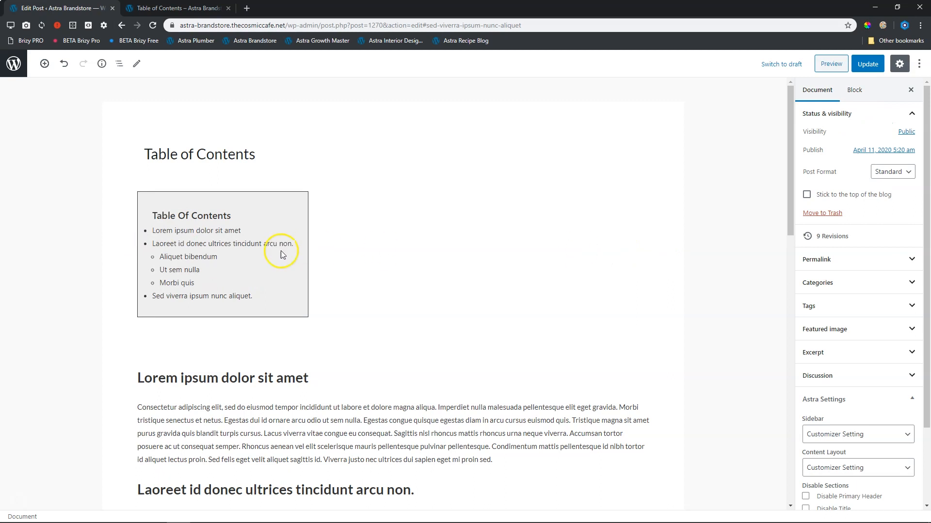
pyautogui.click(281, 254)
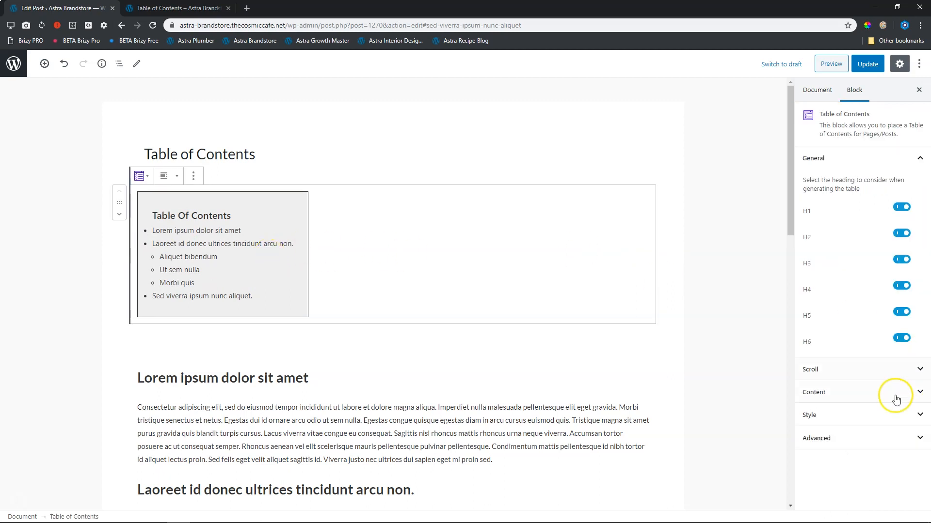
# Enable Custom Width in Style so the box spans full width, then update the post.
pyautogui.click(809, 415)
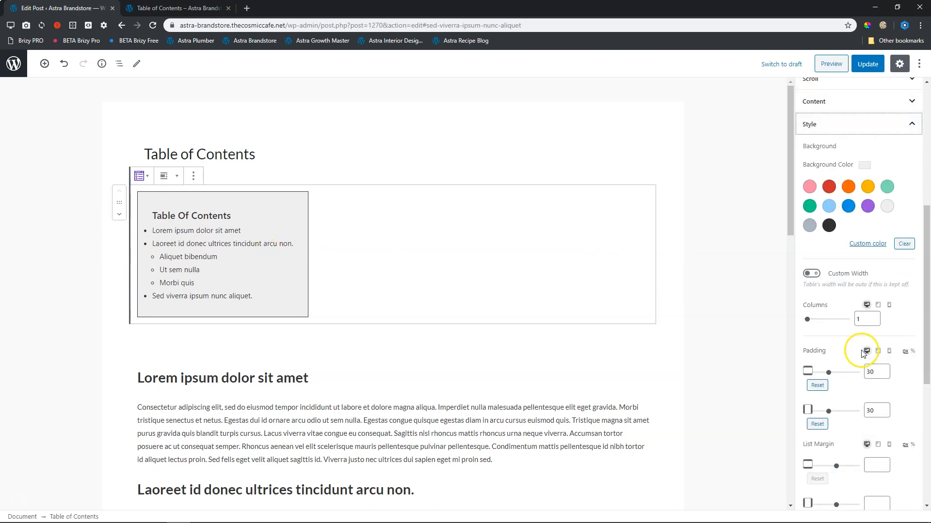
pyautogui.click(811, 274)
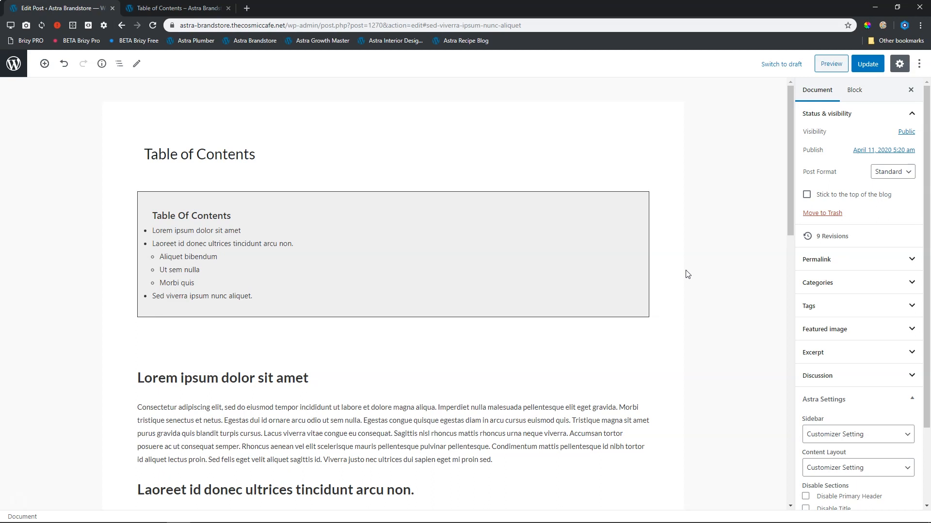
pyautogui.scroll(-3)
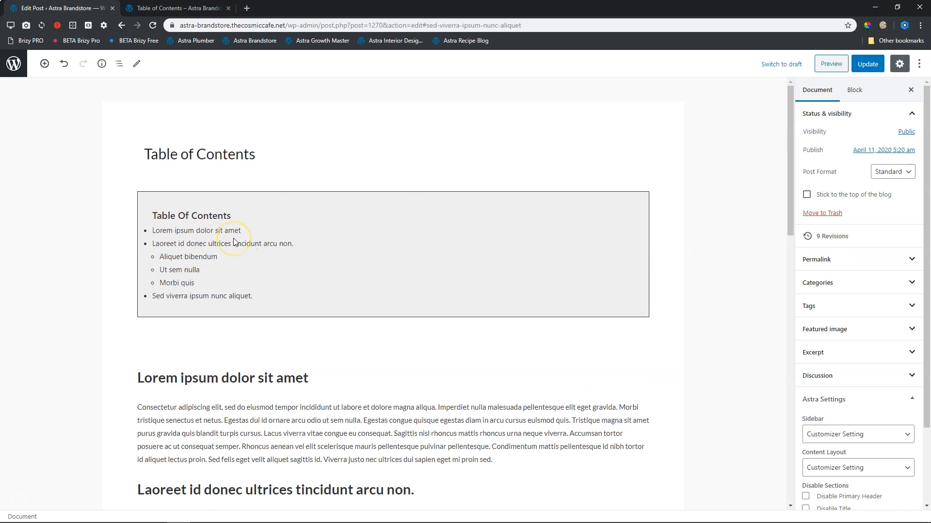
pyautogui.moveTo(601, 194)
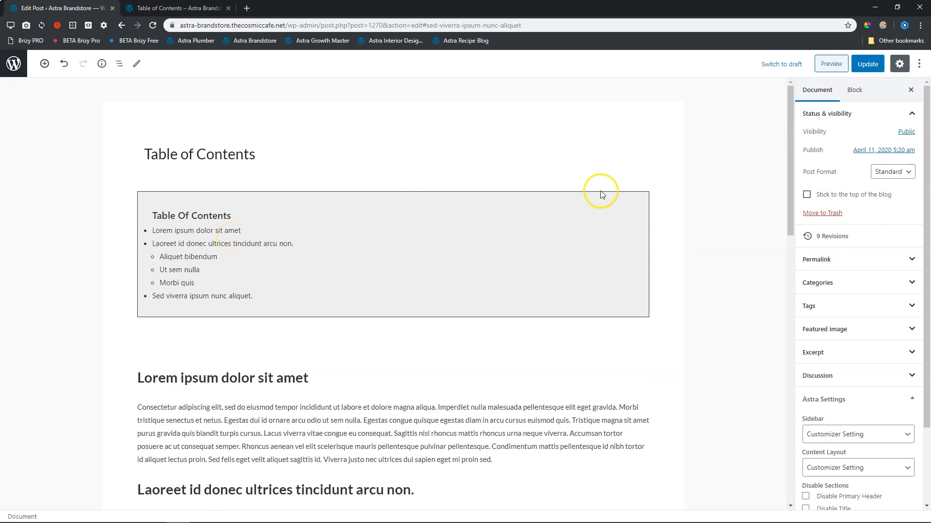
pyautogui.click(866, 64)
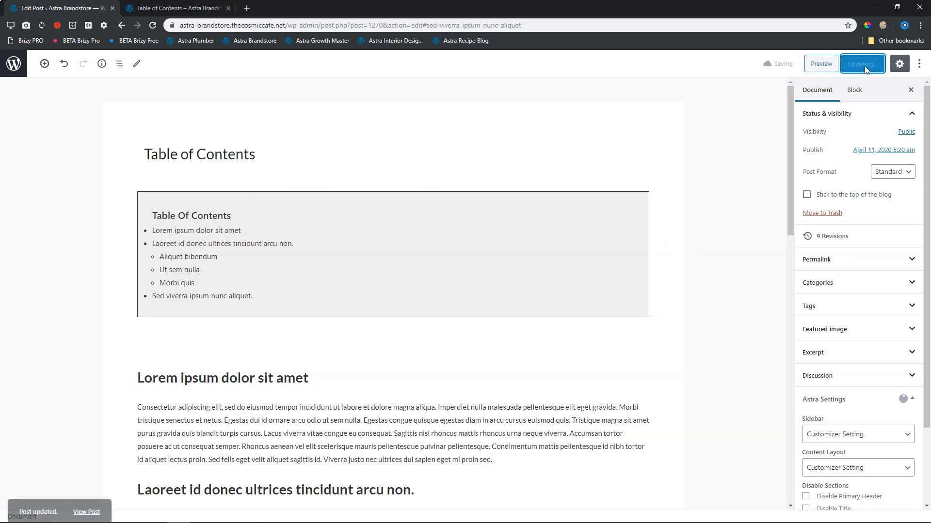